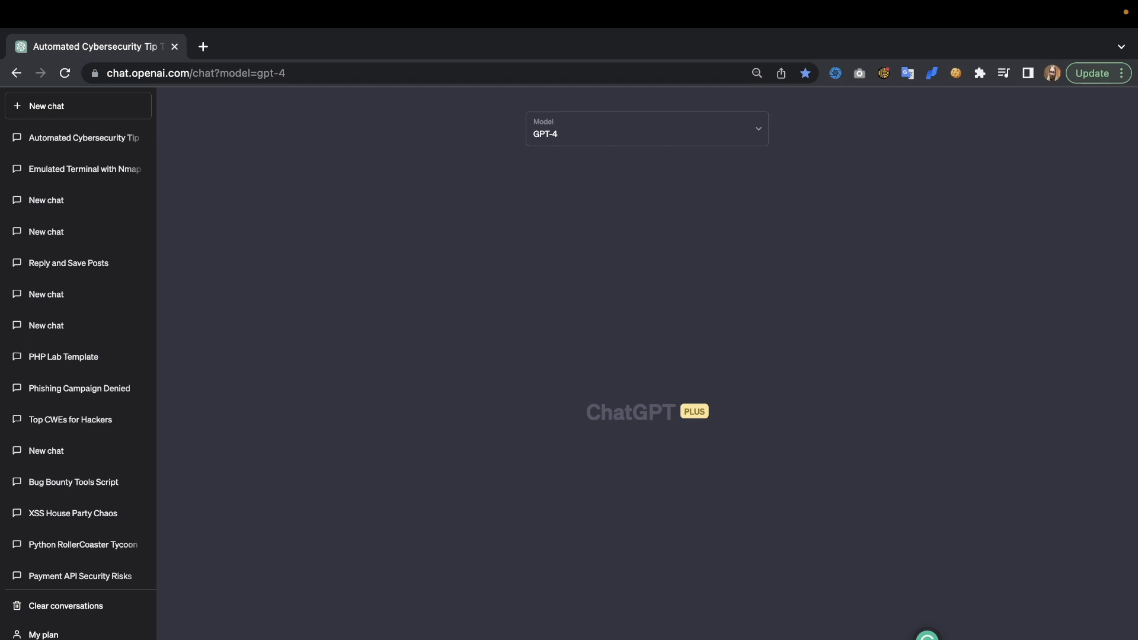
# Send 'Write me a basic portscanner in python' to GPT-4 and skim the socket-based reply.
pyautogui.press('Return')
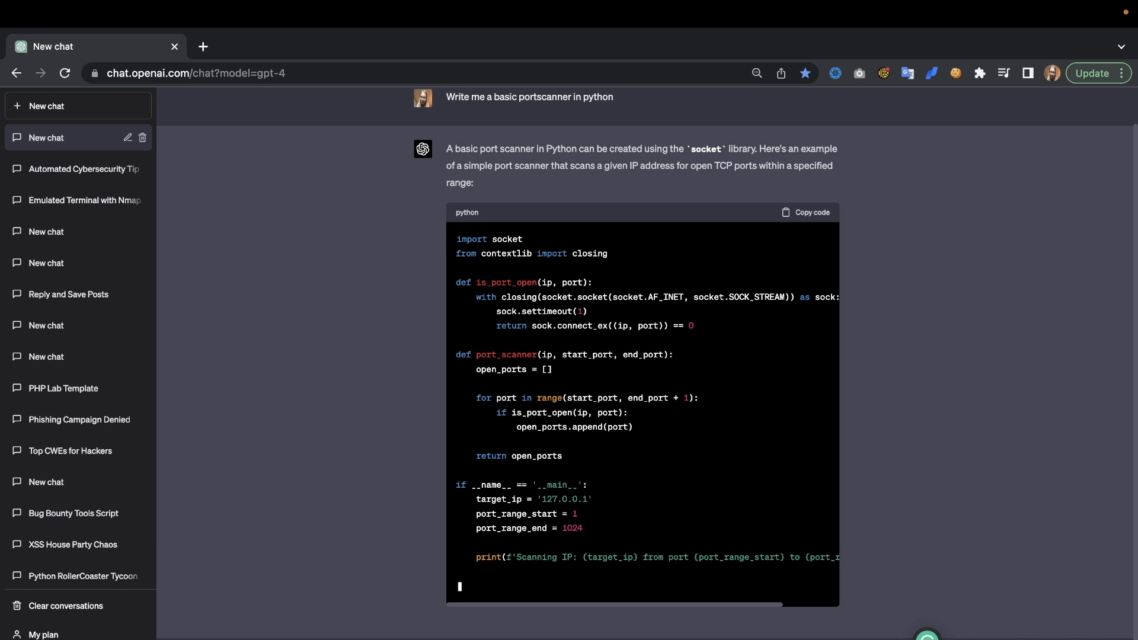
pyautogui.scroll(-3)
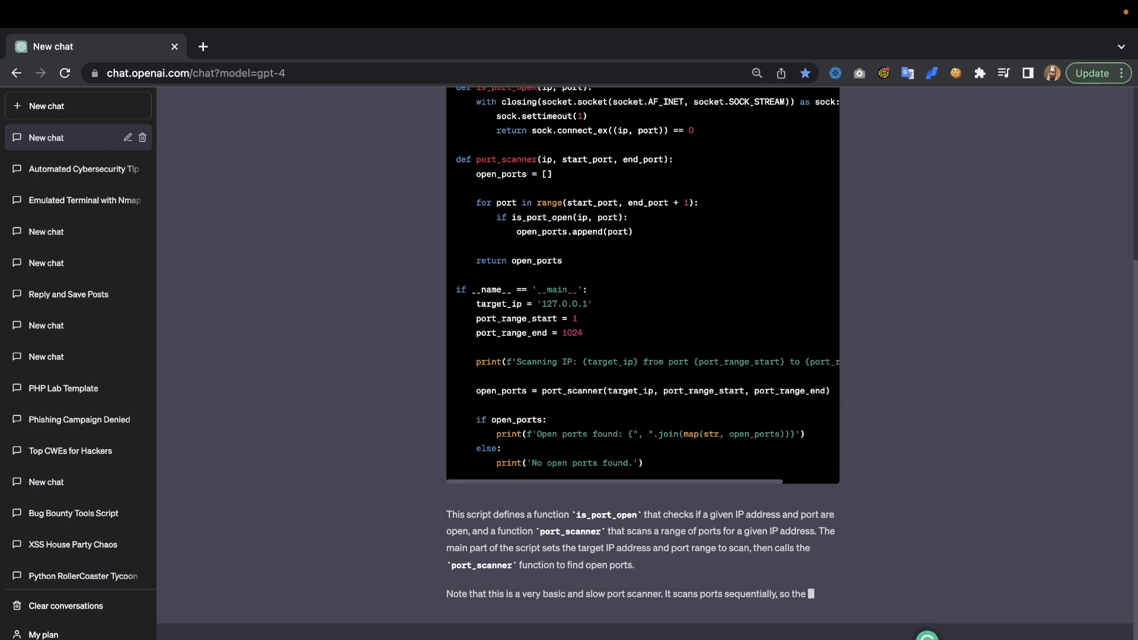
pyautogui.scroll(-3)
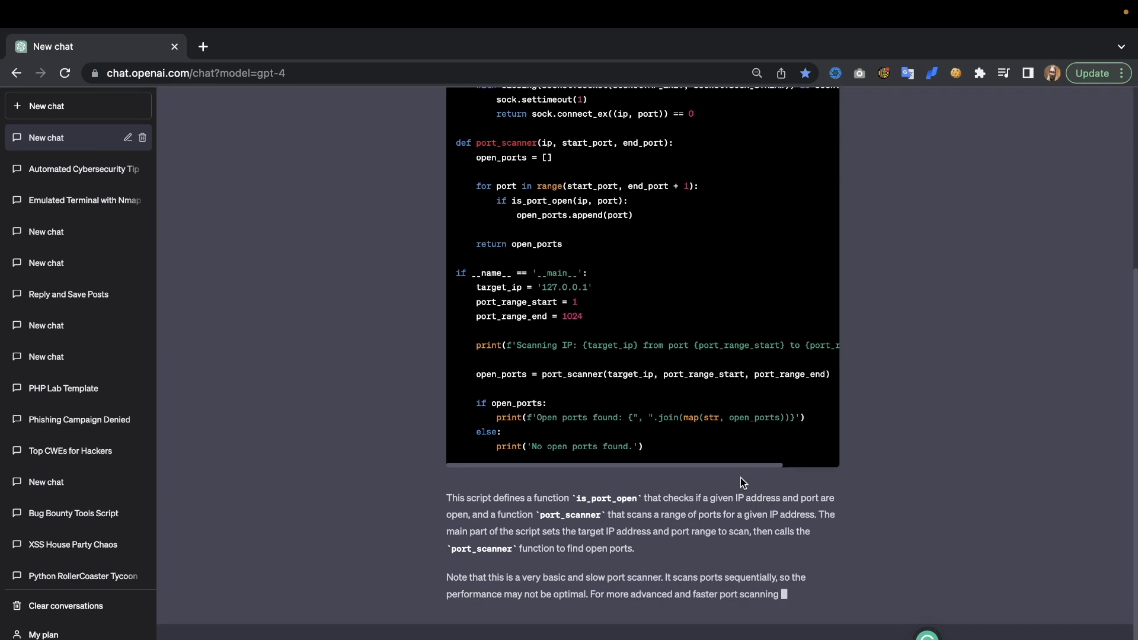
pyautogui.scroll(3)
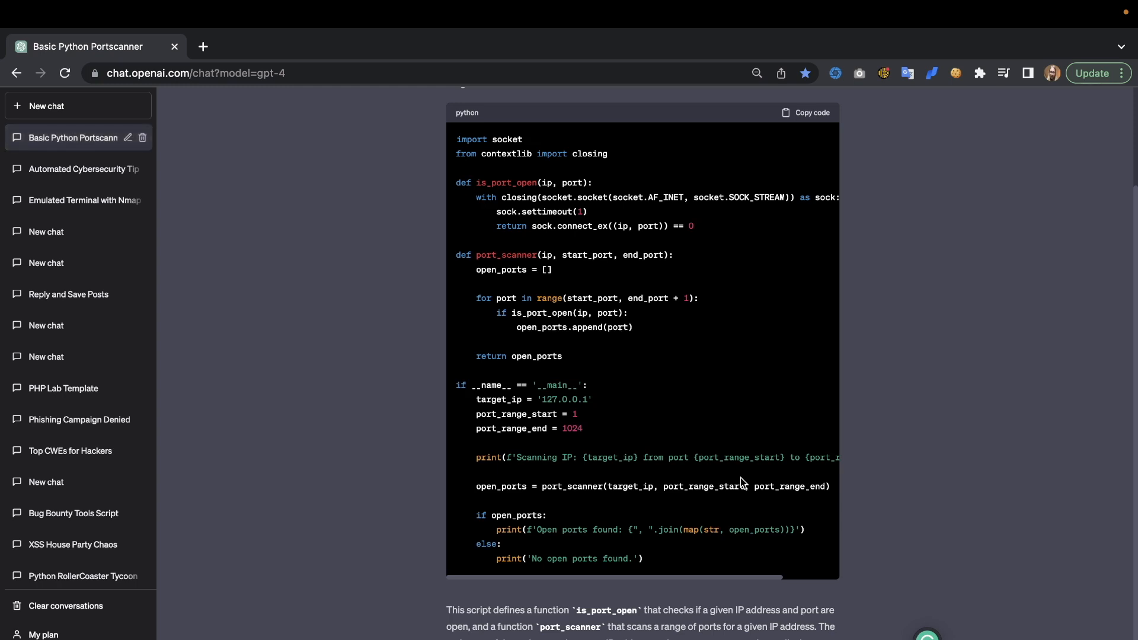
pyautogui.moveTo(741, 465)
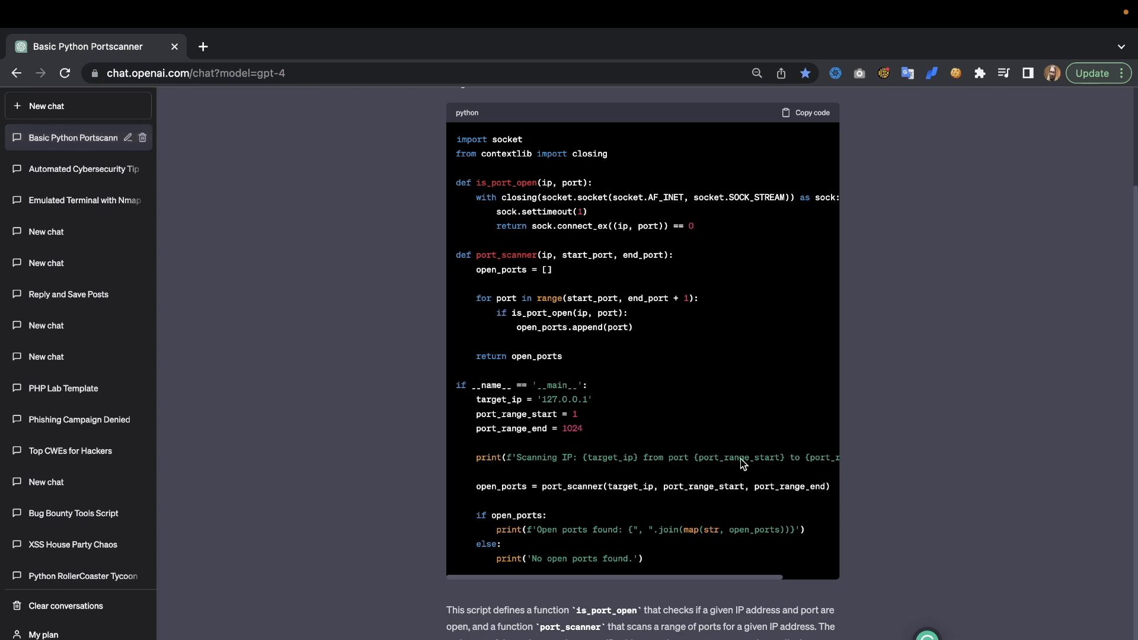
pyautogui.moveTo(544, 267)
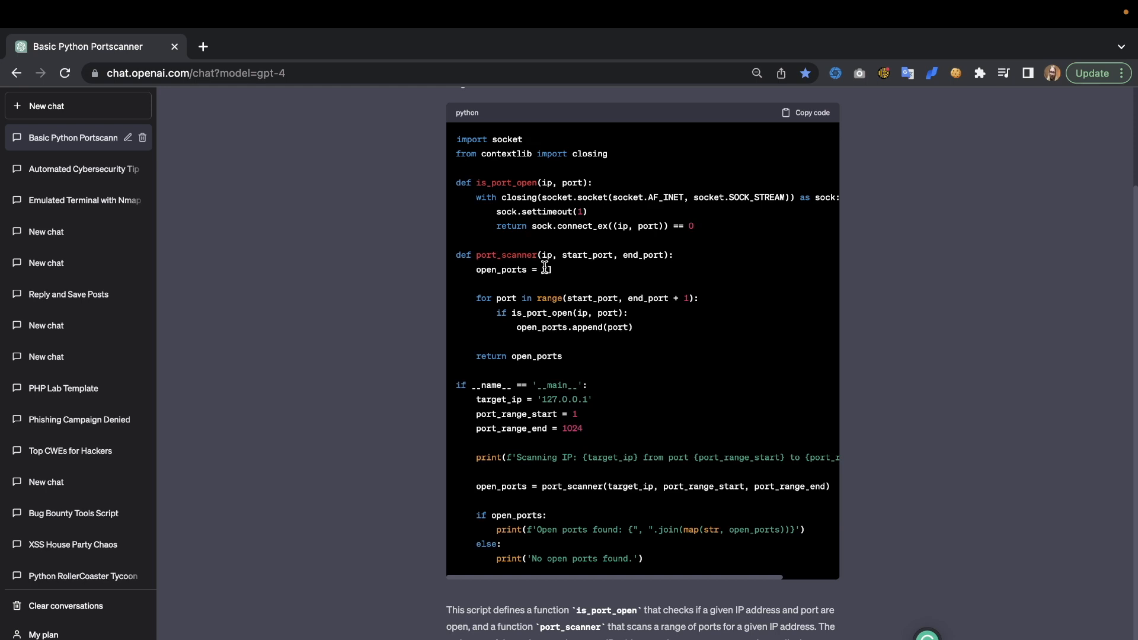
pyautogui.moveTo(486, 191)
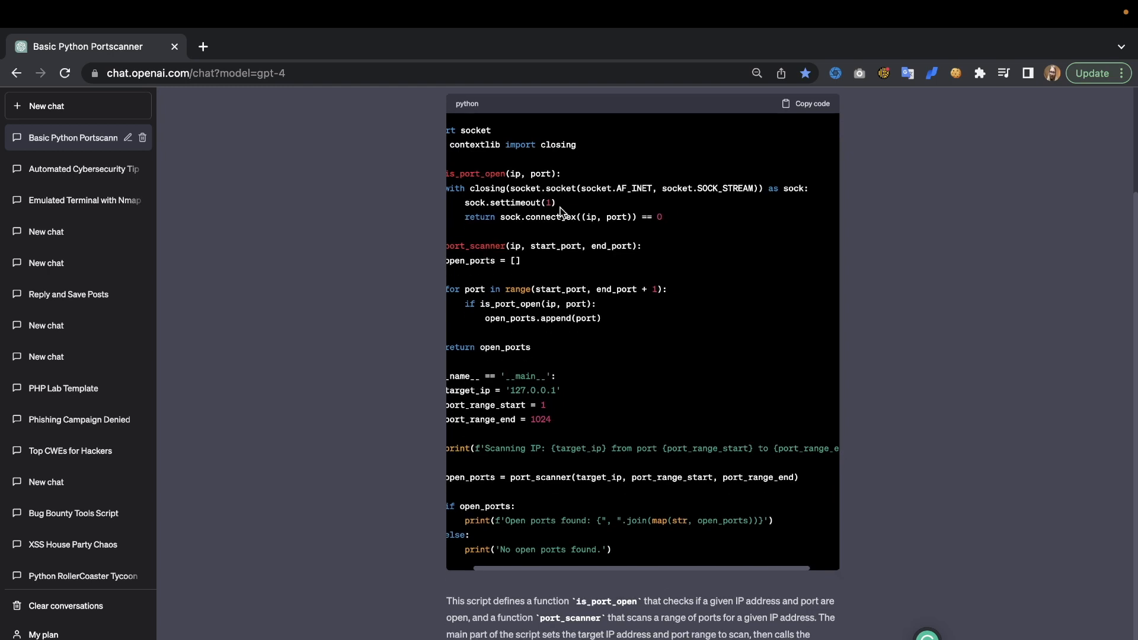
# Scroll around the finished Python port scanner code block to read it.
pyautogui.hscroll(-3)
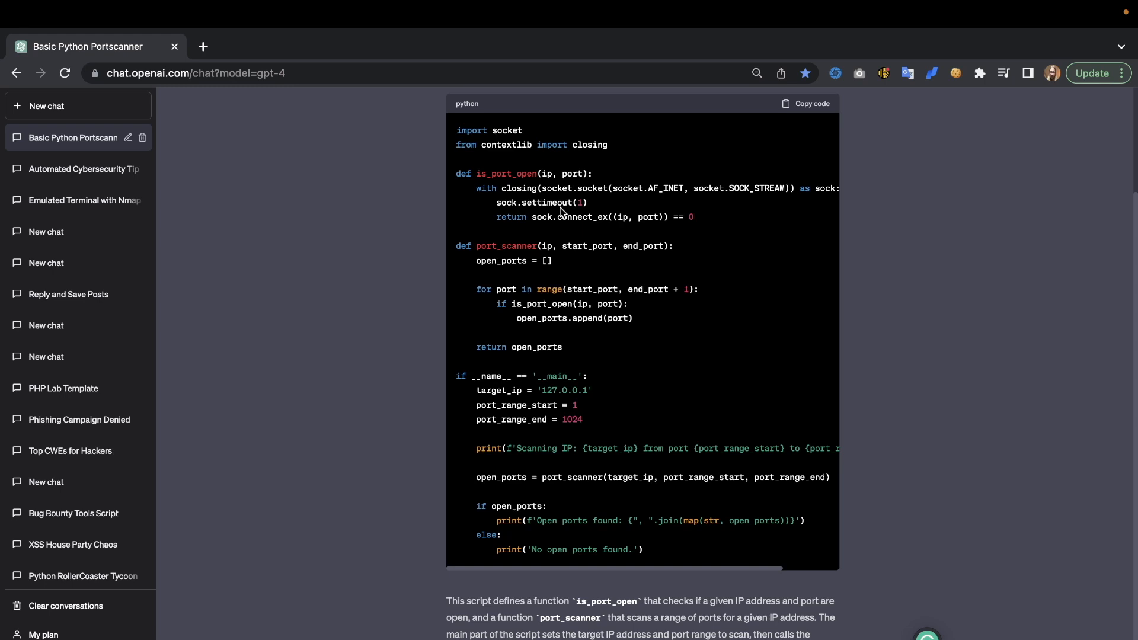
pyautogui.scroll(3)
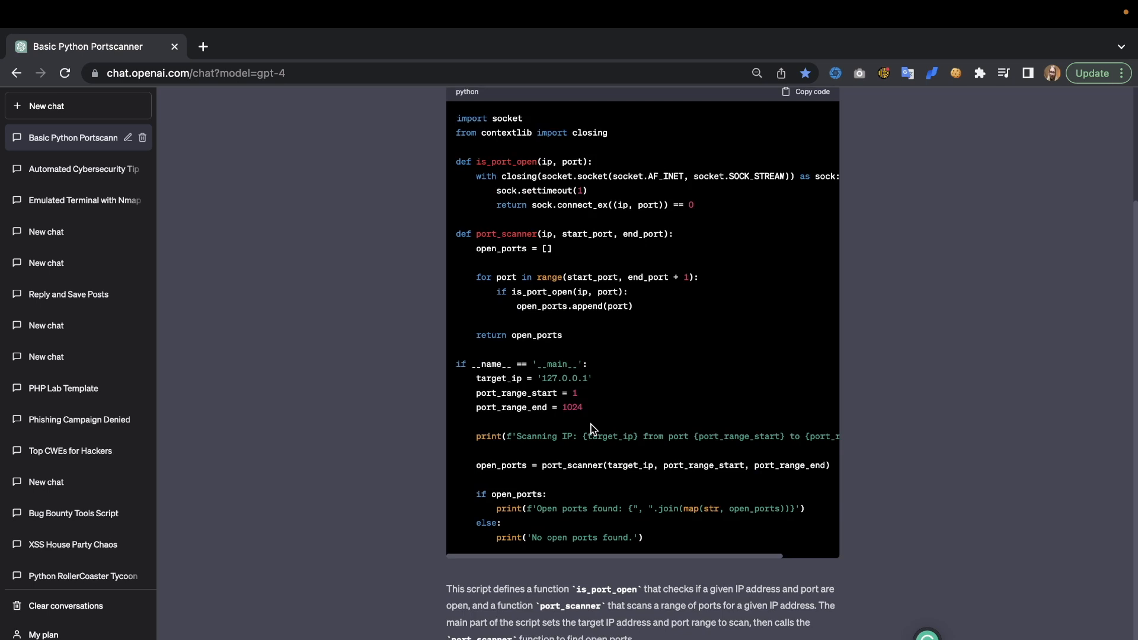
pyautogui.scroll(-3)
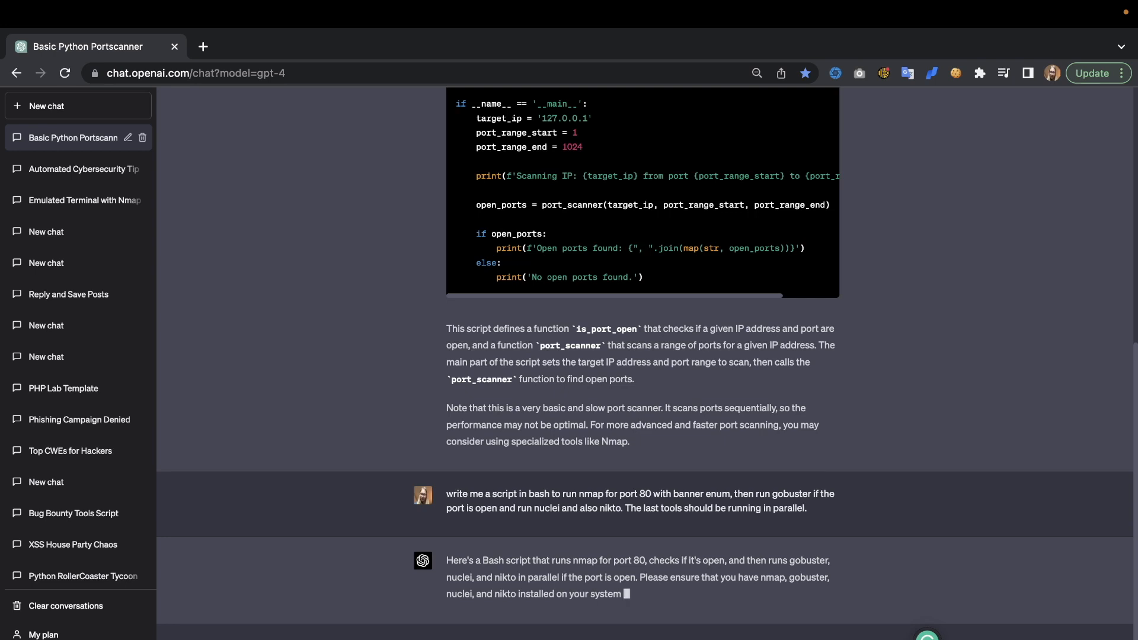
# Follow the streaming Bash nmap port-80 script with parallel gobuster, nuclei and nikto.
pyautogui.scroll(-3)
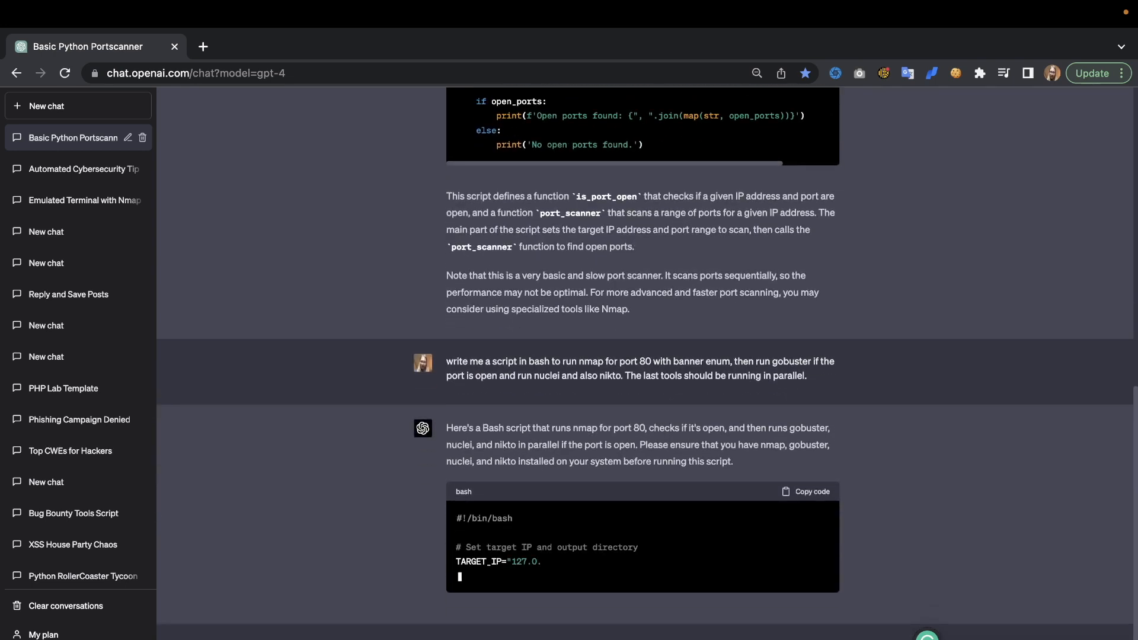
pyautogui.scroll(-3)
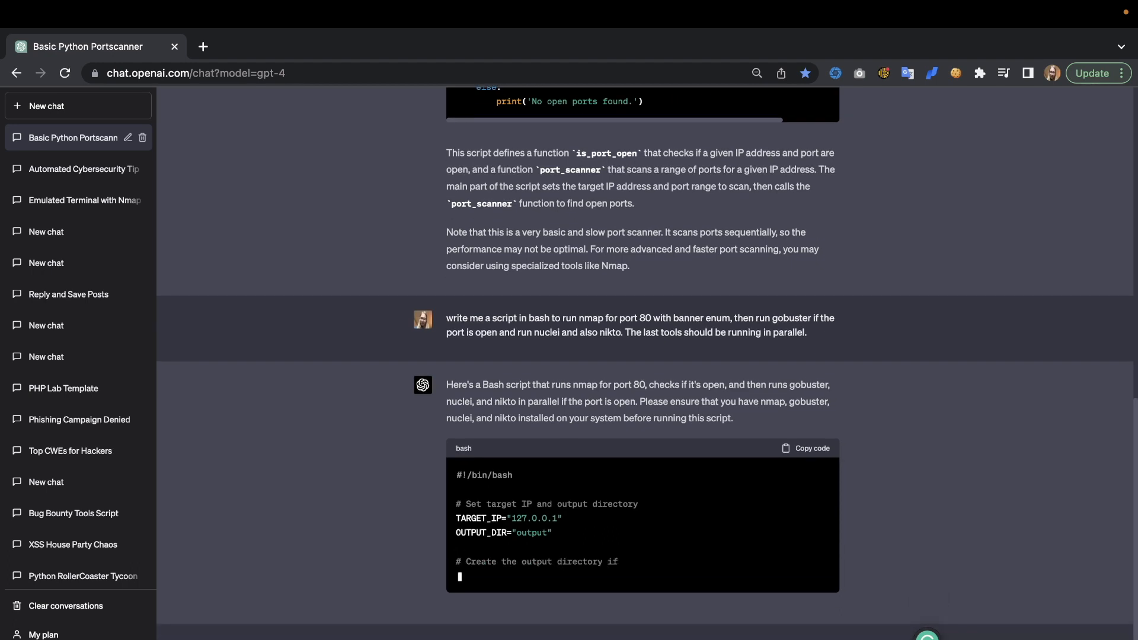
pyautogui.scroll(-3)
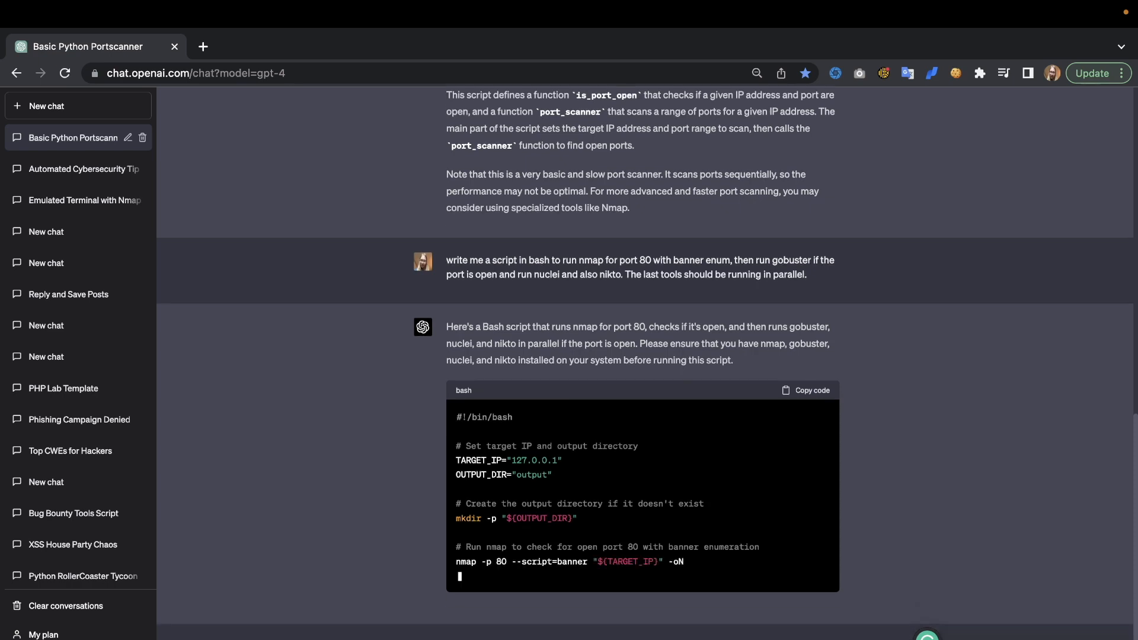
pyautogui.scroll(-3)
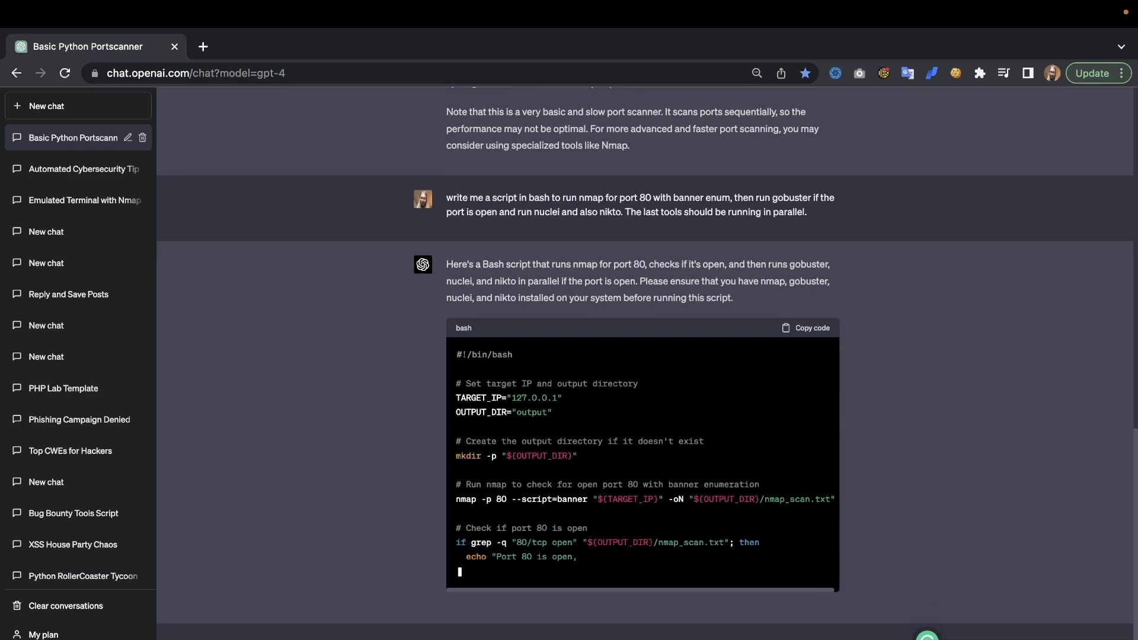
pyautogui.scroll(-3)
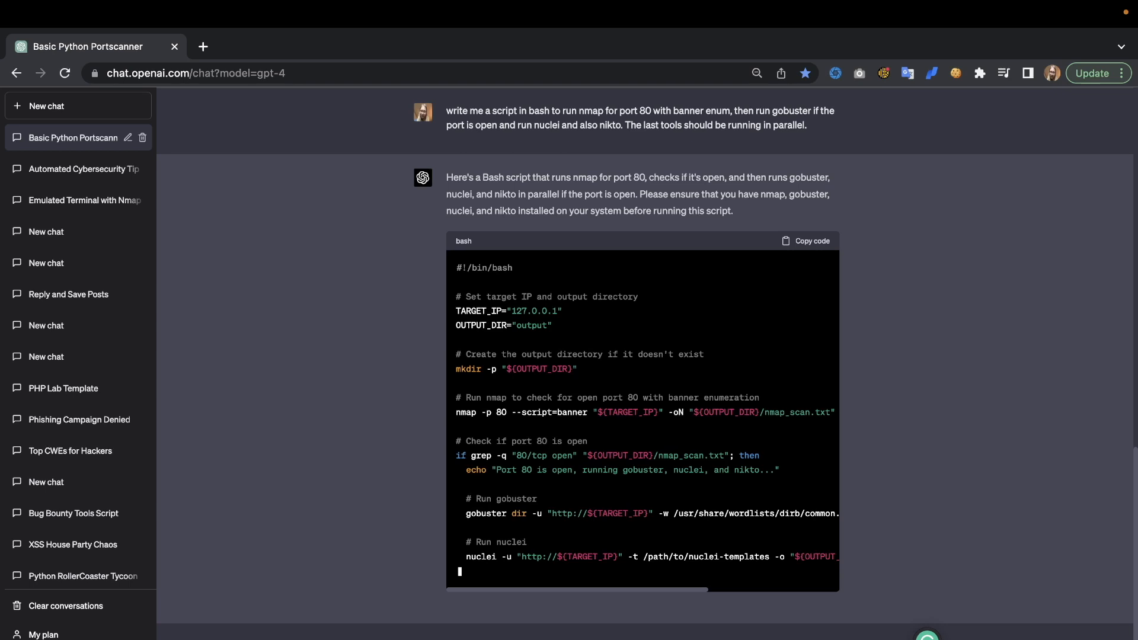
pyautogui.scroll(-3)
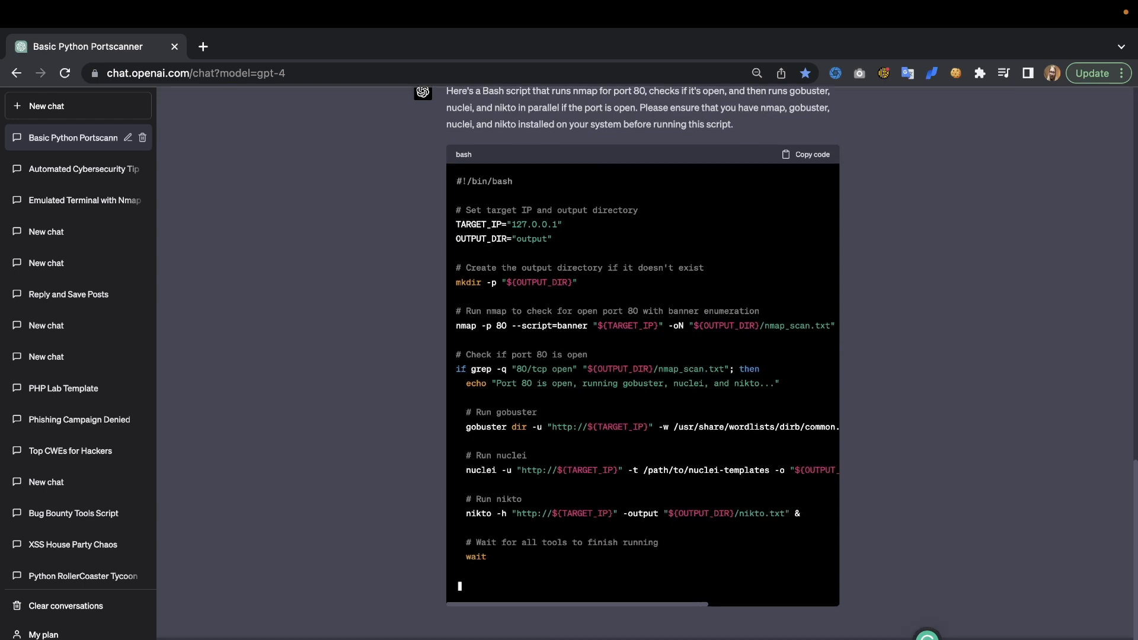
pyautogui.scroll(-3)
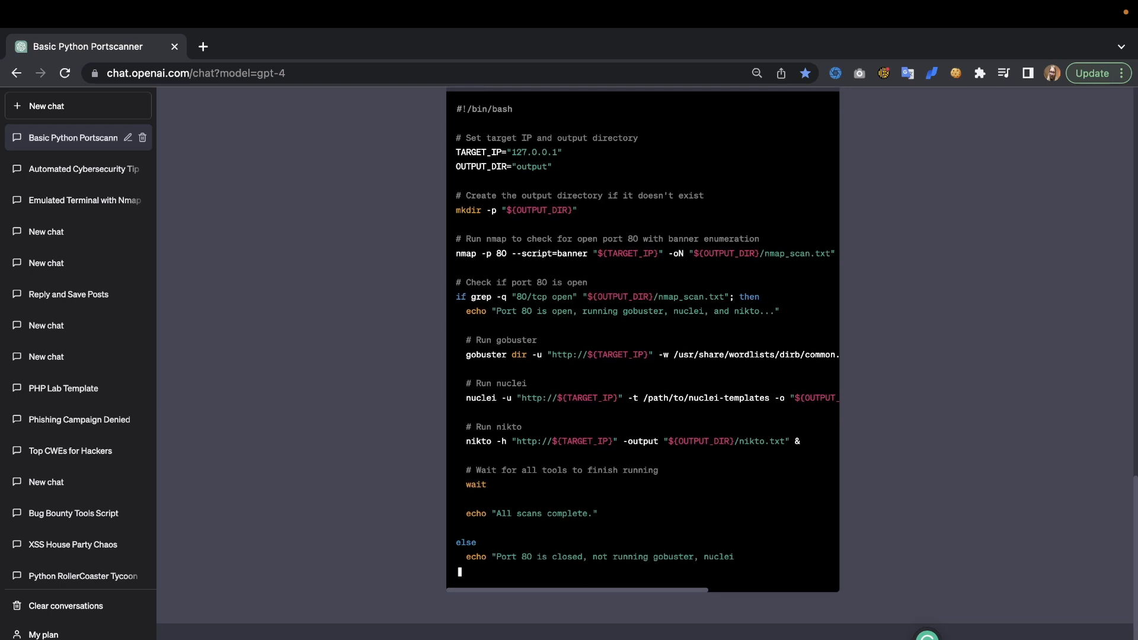
pyautogui.scroll(-3)
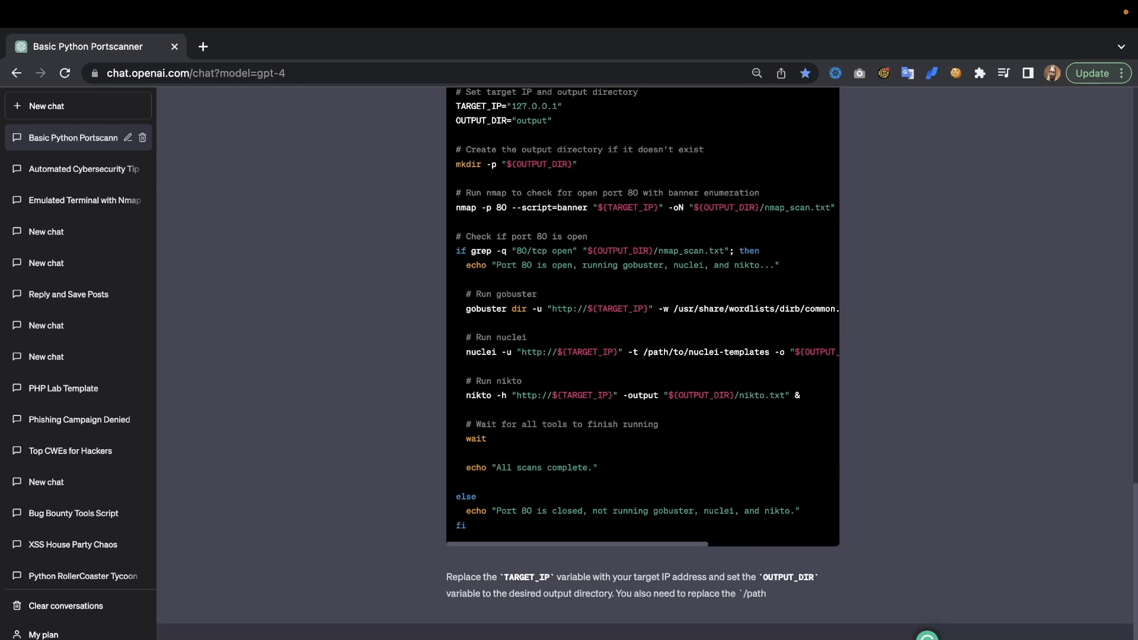
pyautogui.scroll(-3)
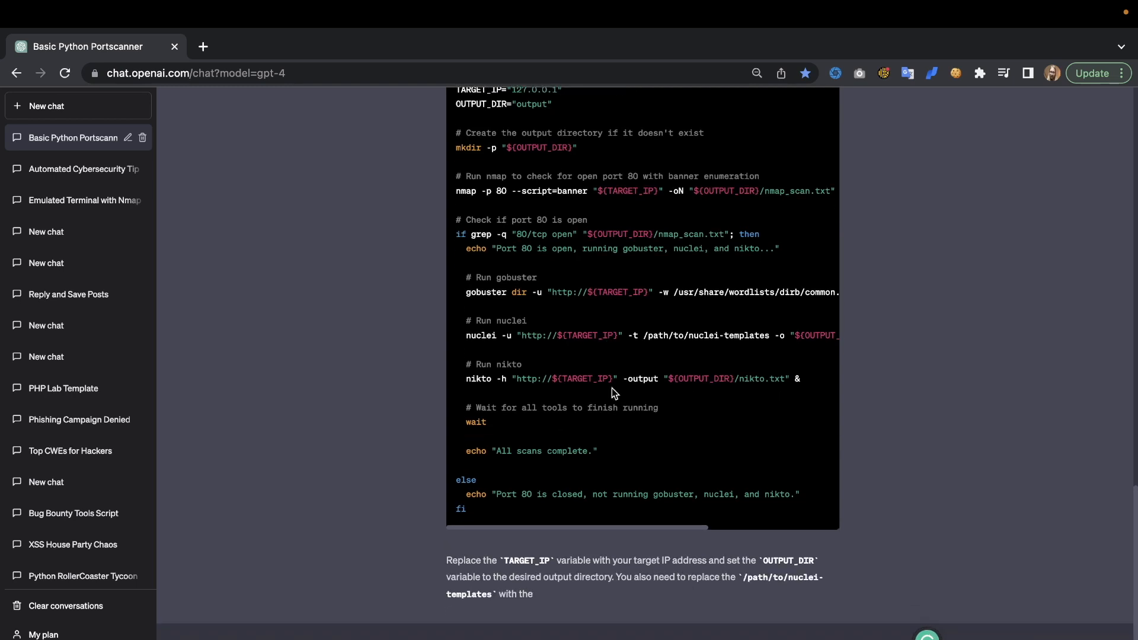
pyautogui.scroll(-3)
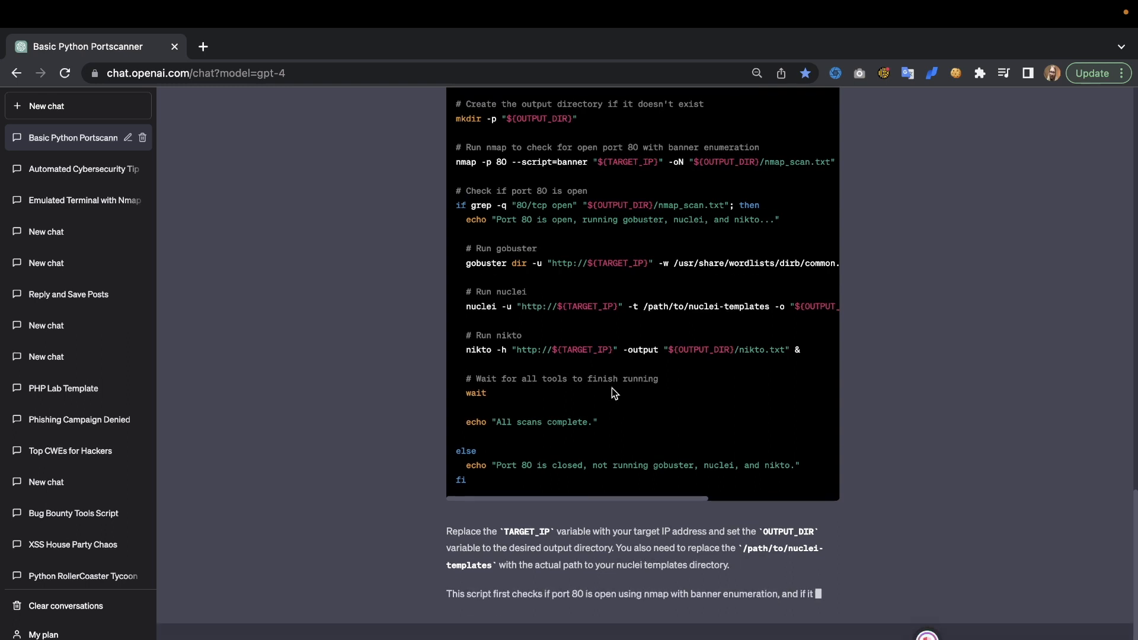
pyautogui.scroll(-3)
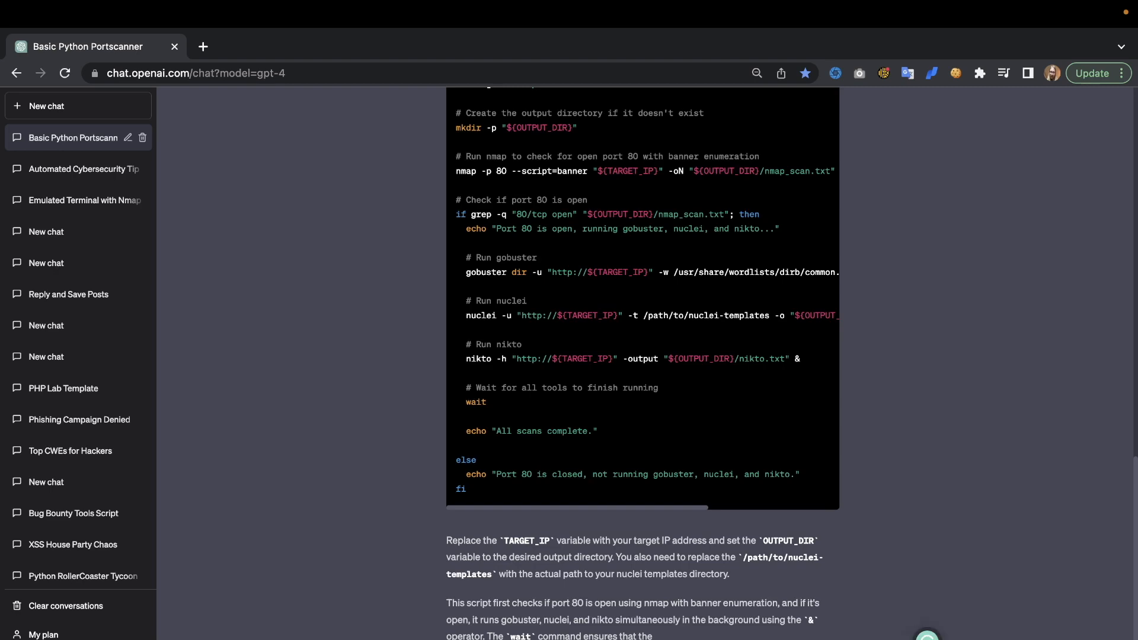
pyautogui.scroll(-3)
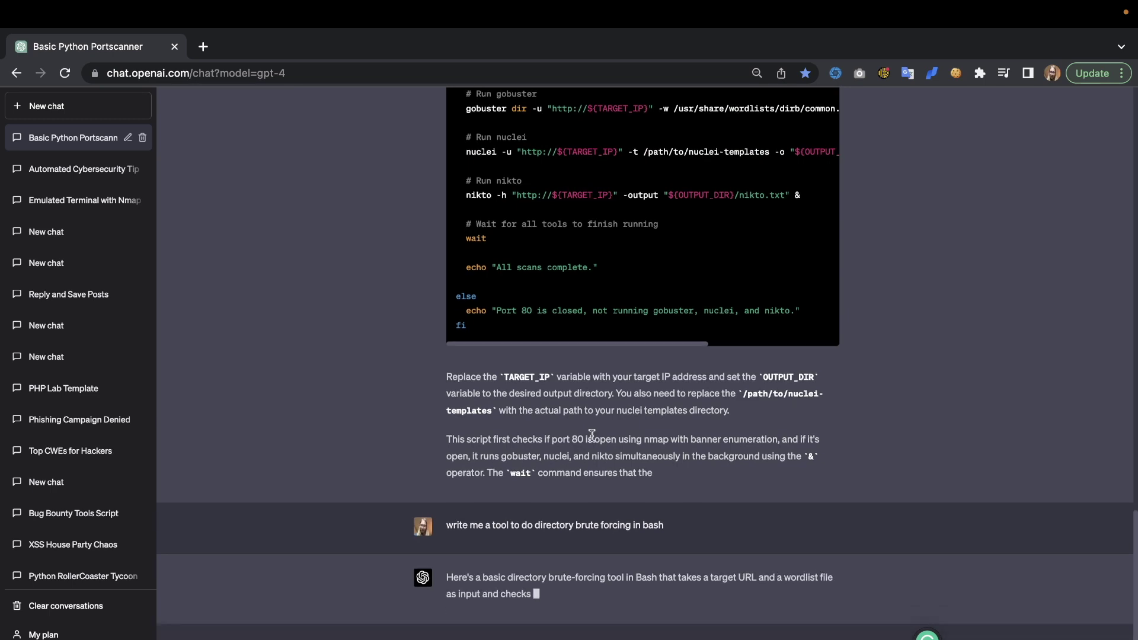
# Scroll up and down through the dir_bruteforce.sh script as it streams in.
pyautogui.scroll(-3)
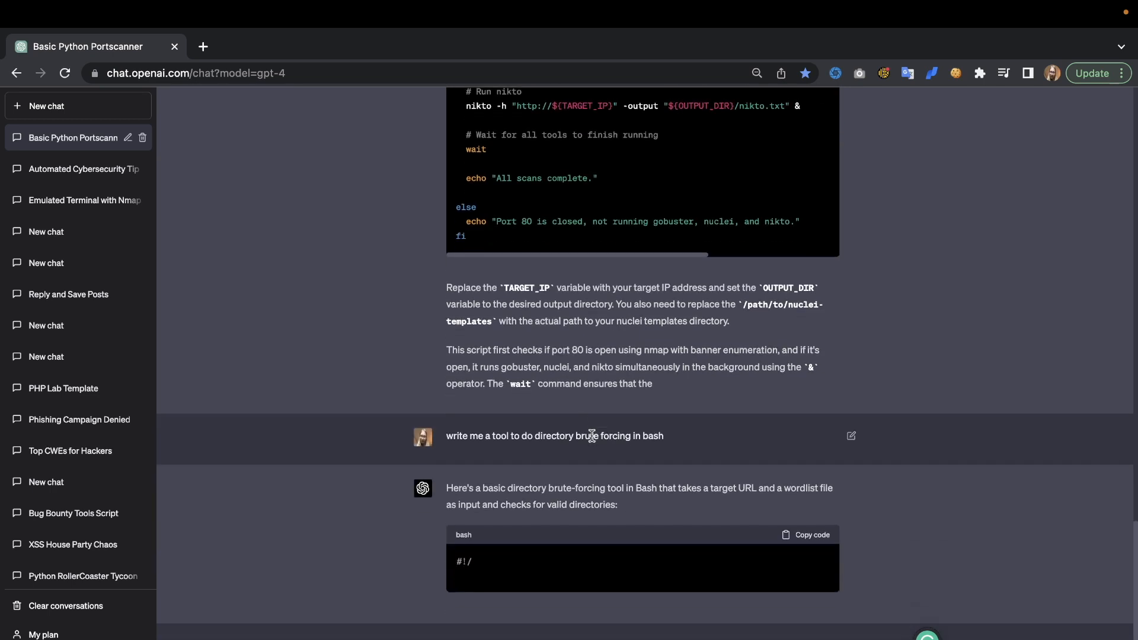
pyautogui.scroll(-3)
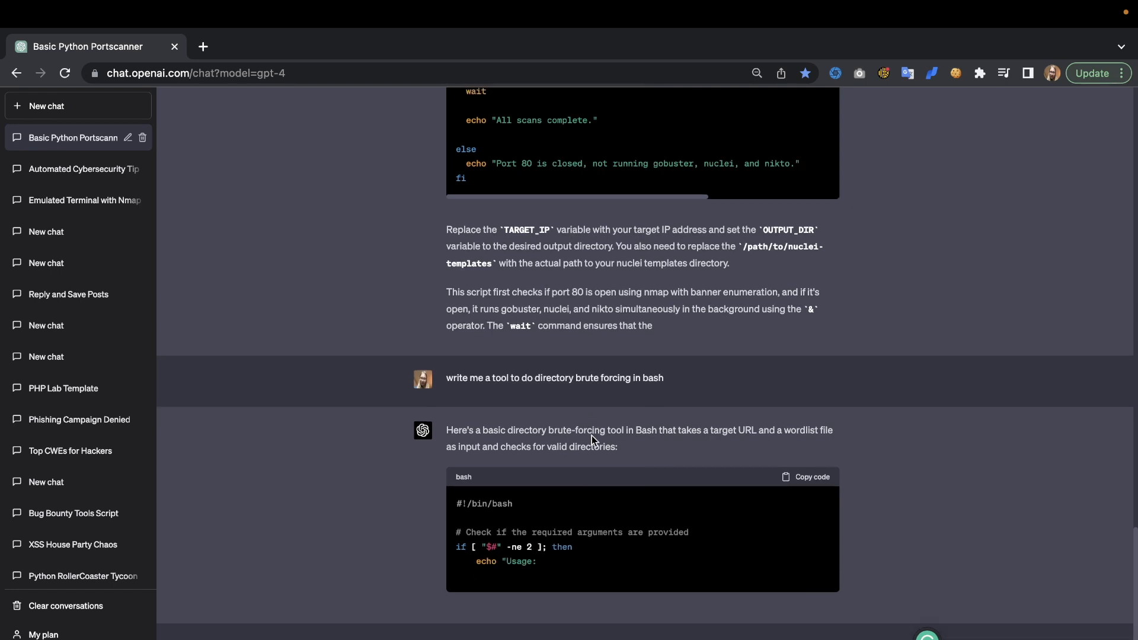
pyautogui.scroll(-3)
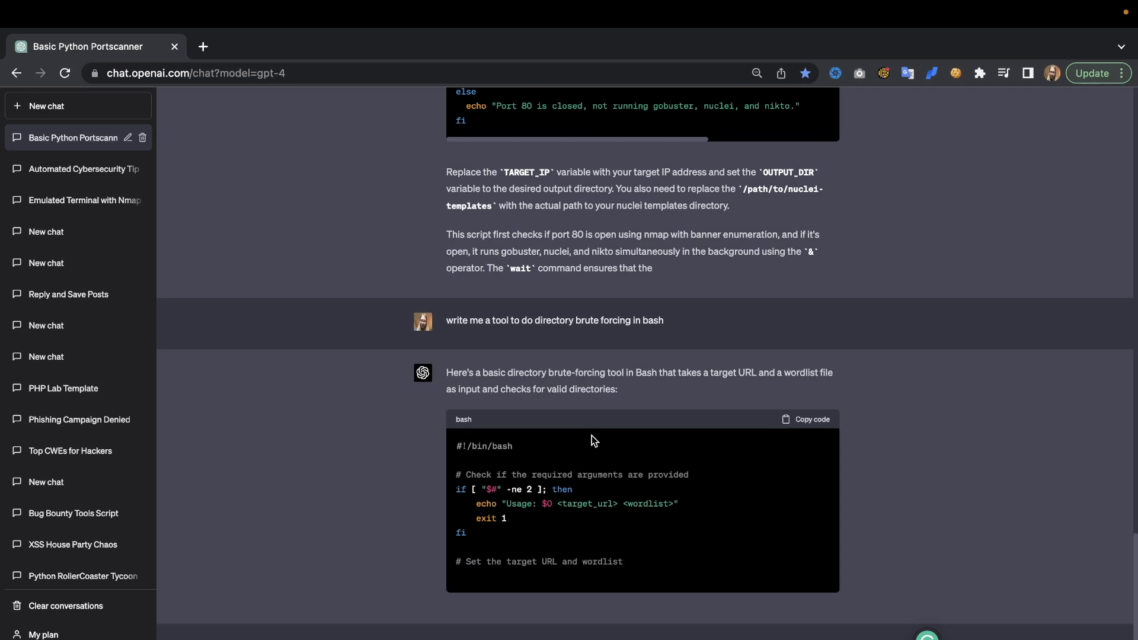
pyautogui.scroll(-3)
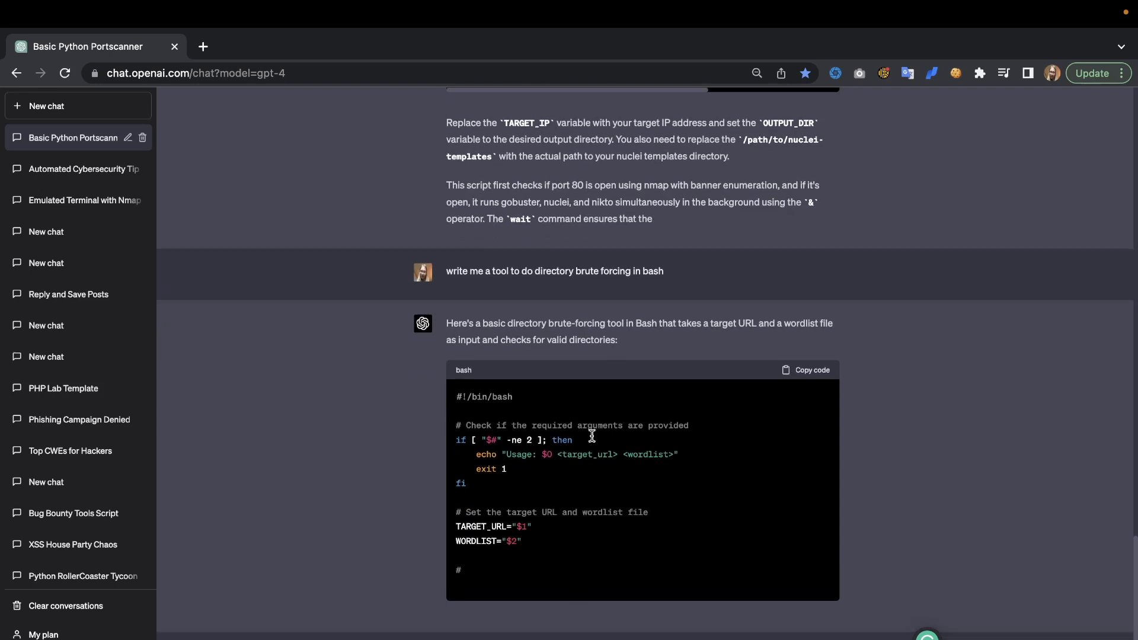
pyautogui.scroll(-3)
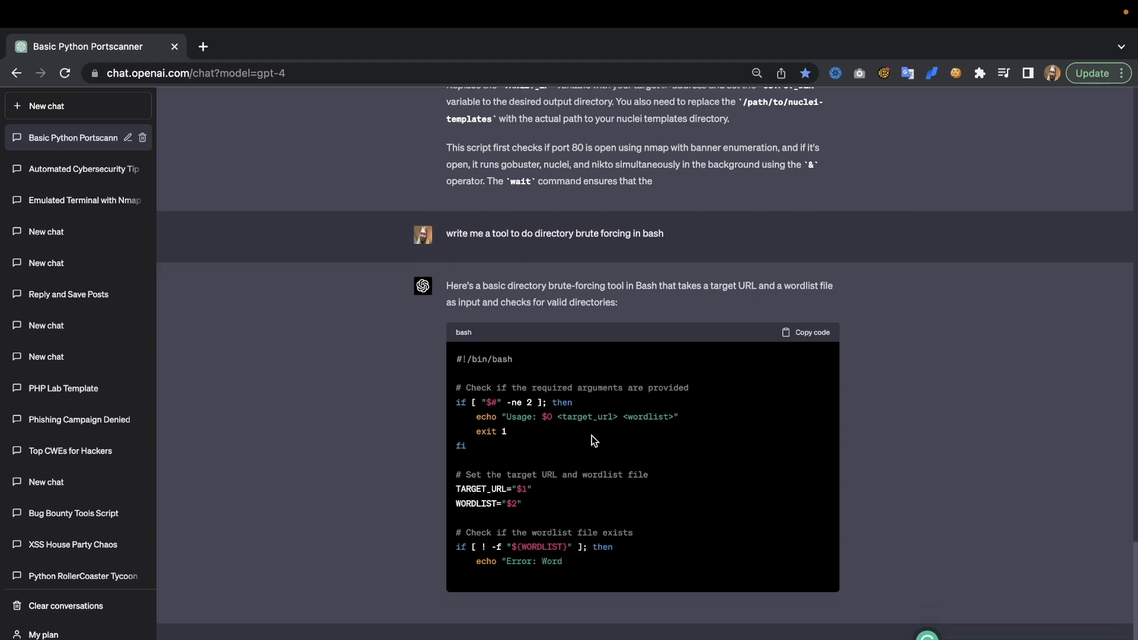
pyautogui.scroll(3)
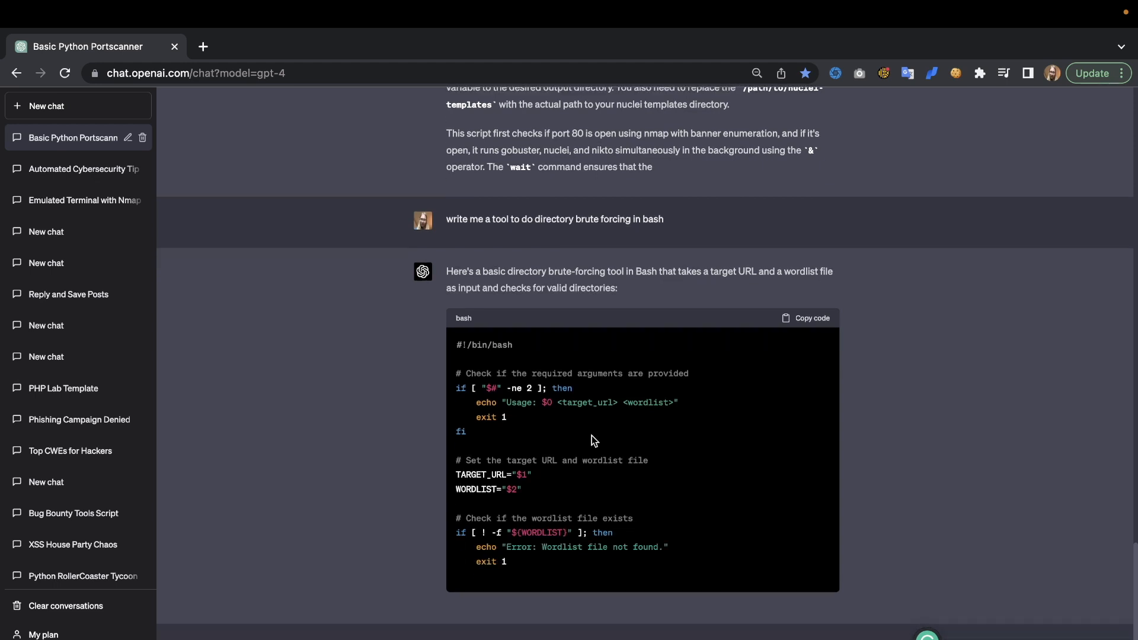
pyautogui.scroll(-3)
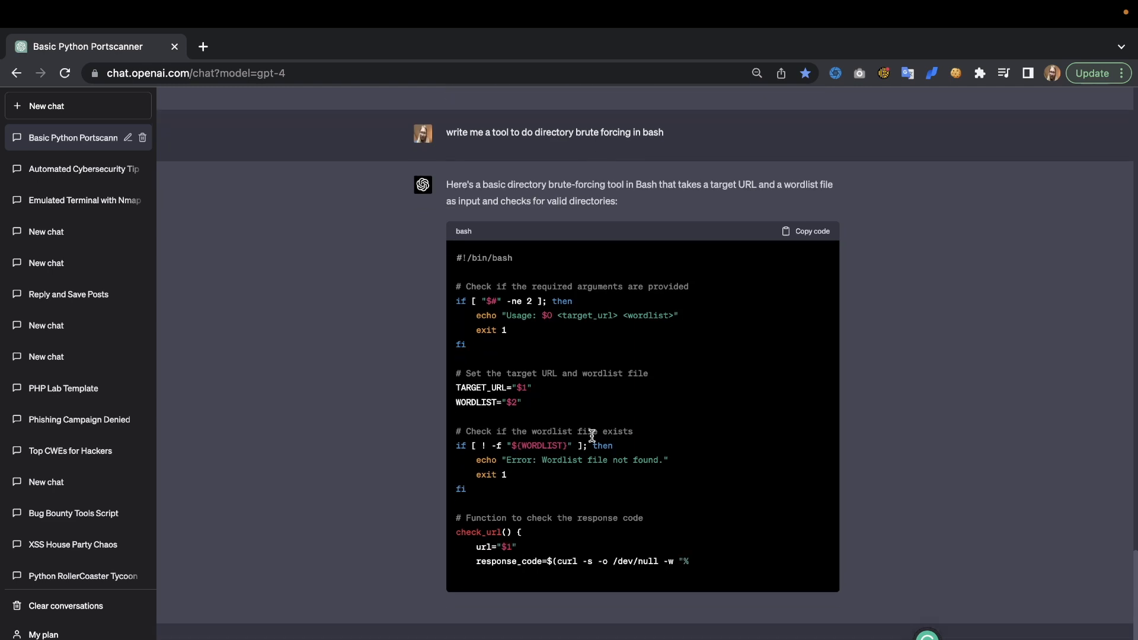
pyautogui.scroll(3)
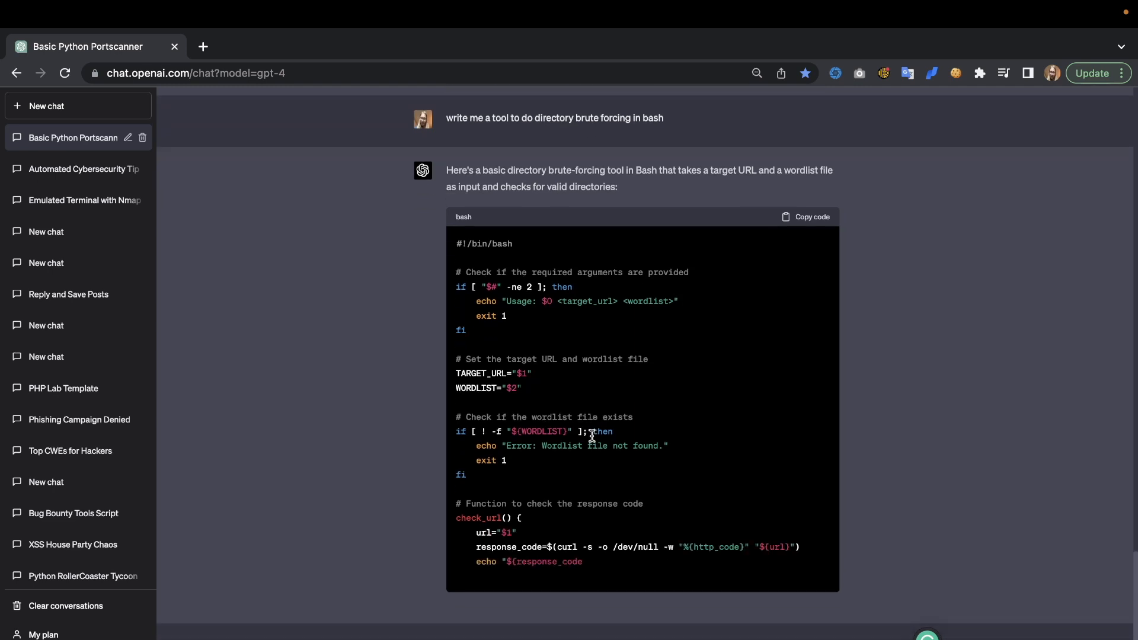
pyautogui.scroll(-3)
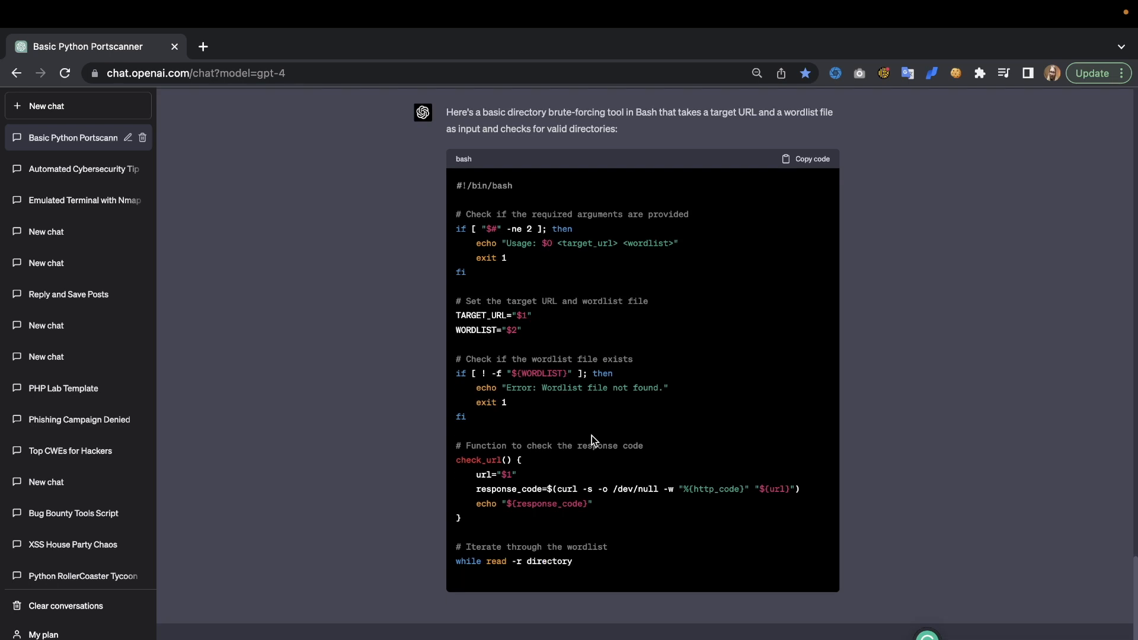
pyautogui.scroll(-3)
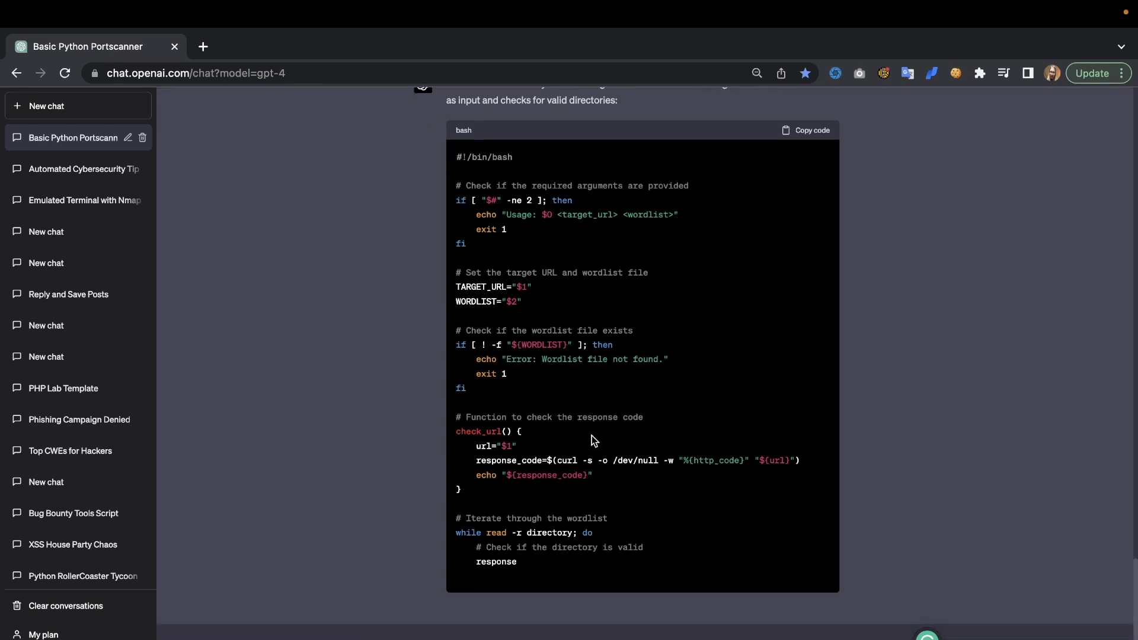
pyautogui.scroll(3)
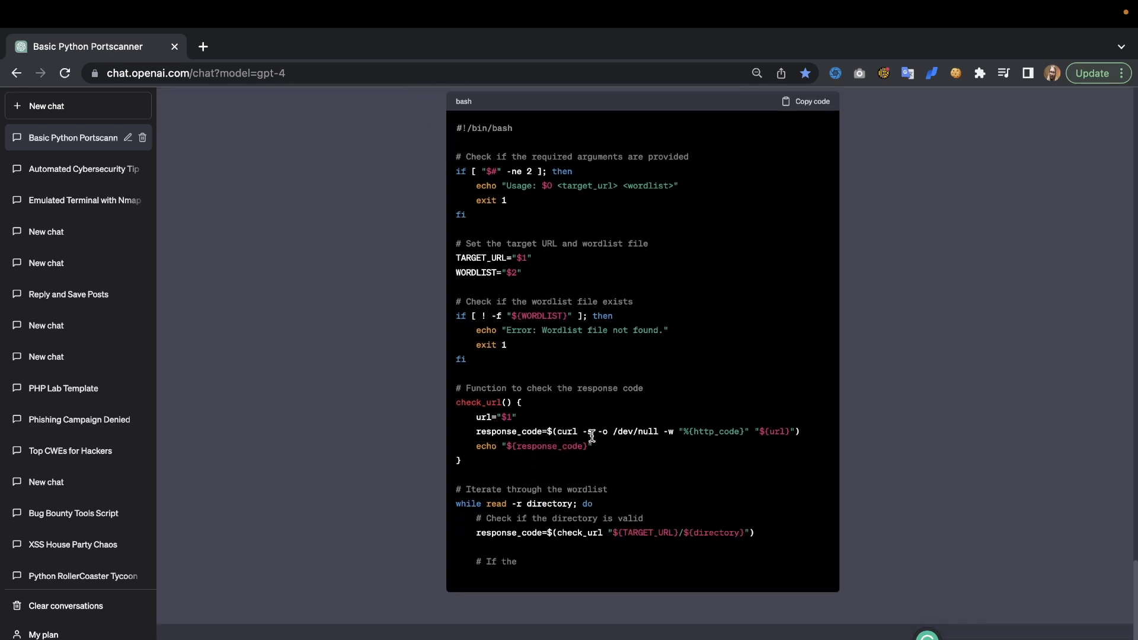
pyautogui.scroll(-3)
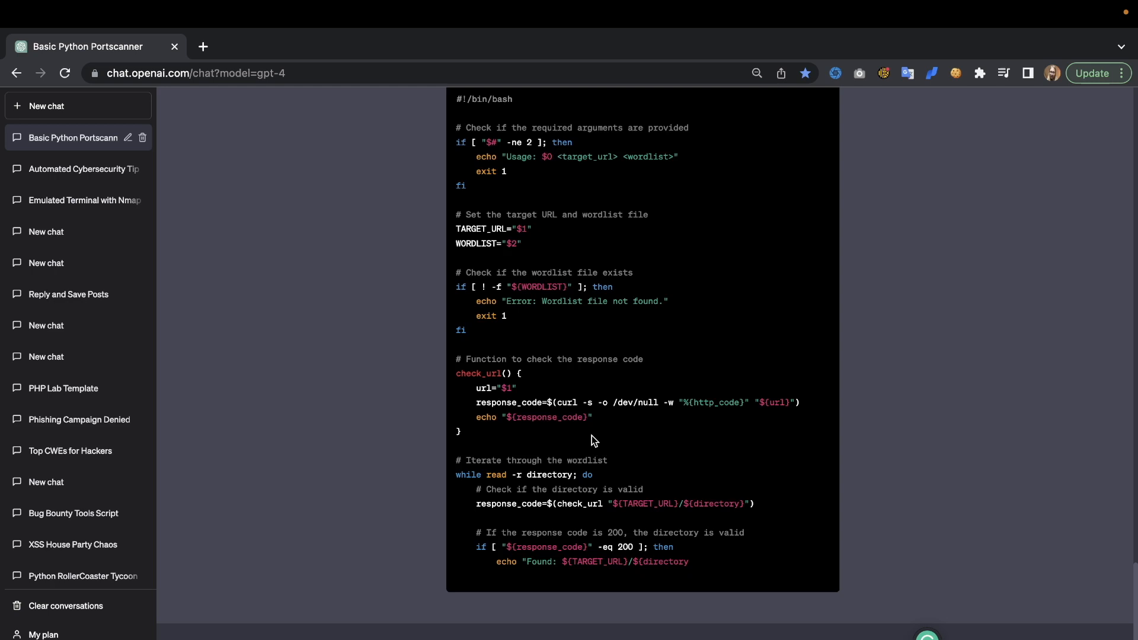
# Read the brute-force usage notes and submit 'Write me an XSS scanner in go'.
pyautogui.scroll(-3)
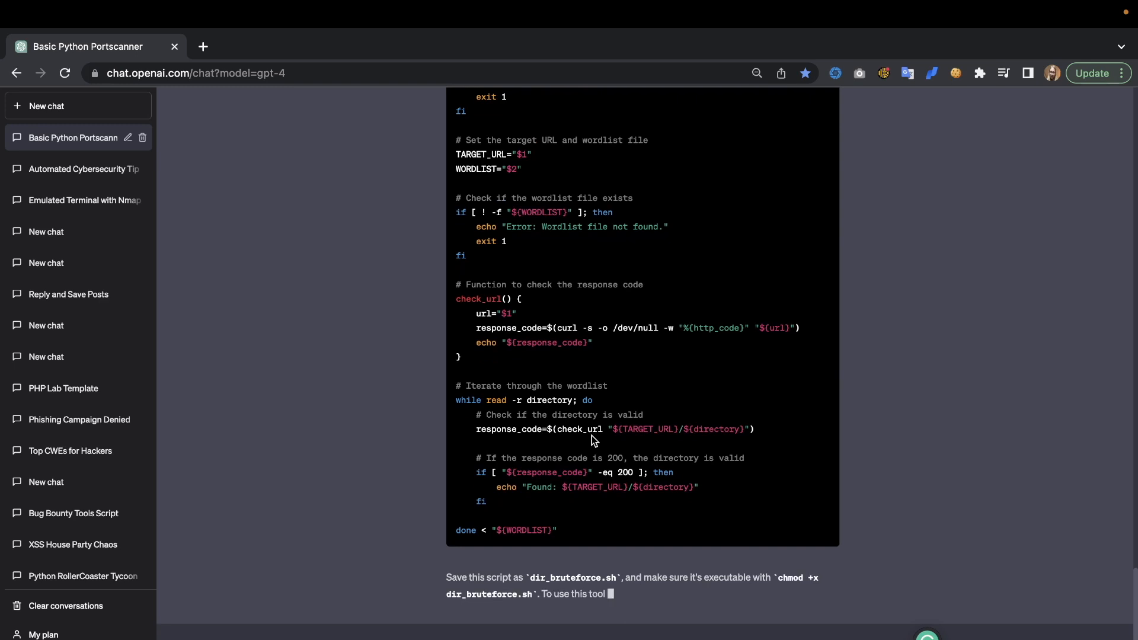
pyautogui.scroll(-3)
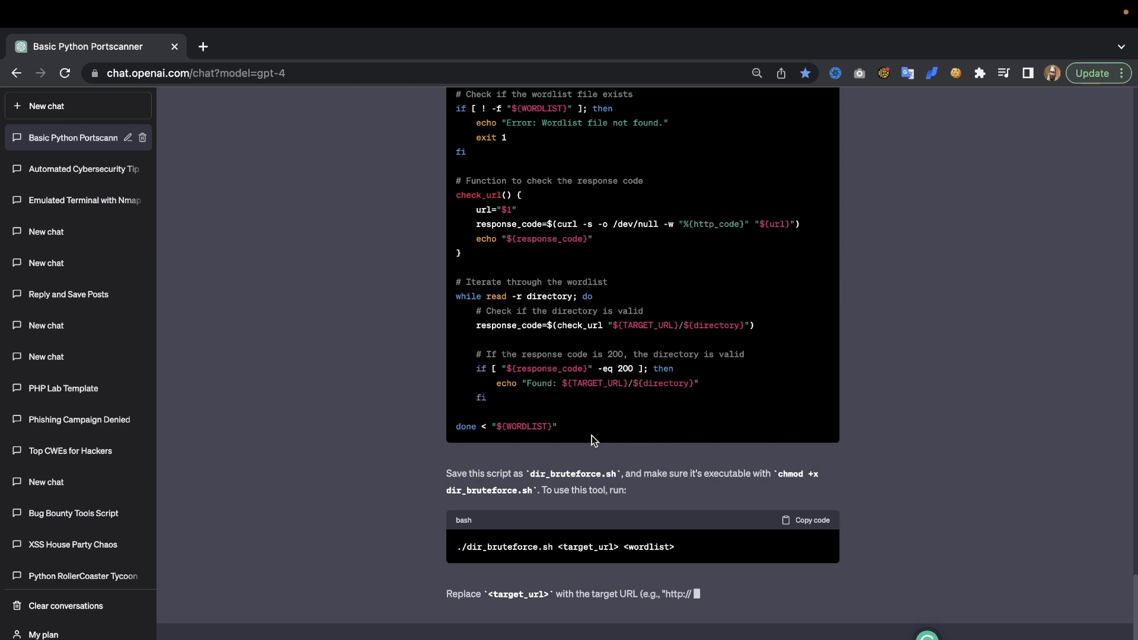
pyautogui.scroll(-3)
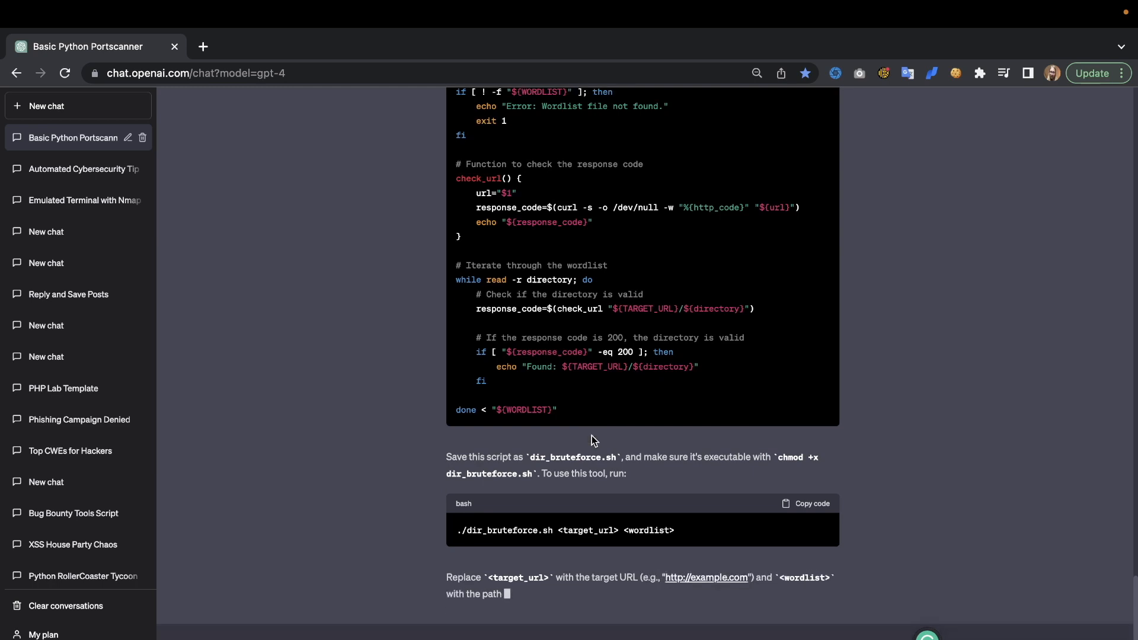
pyautogui.scroll(-3)
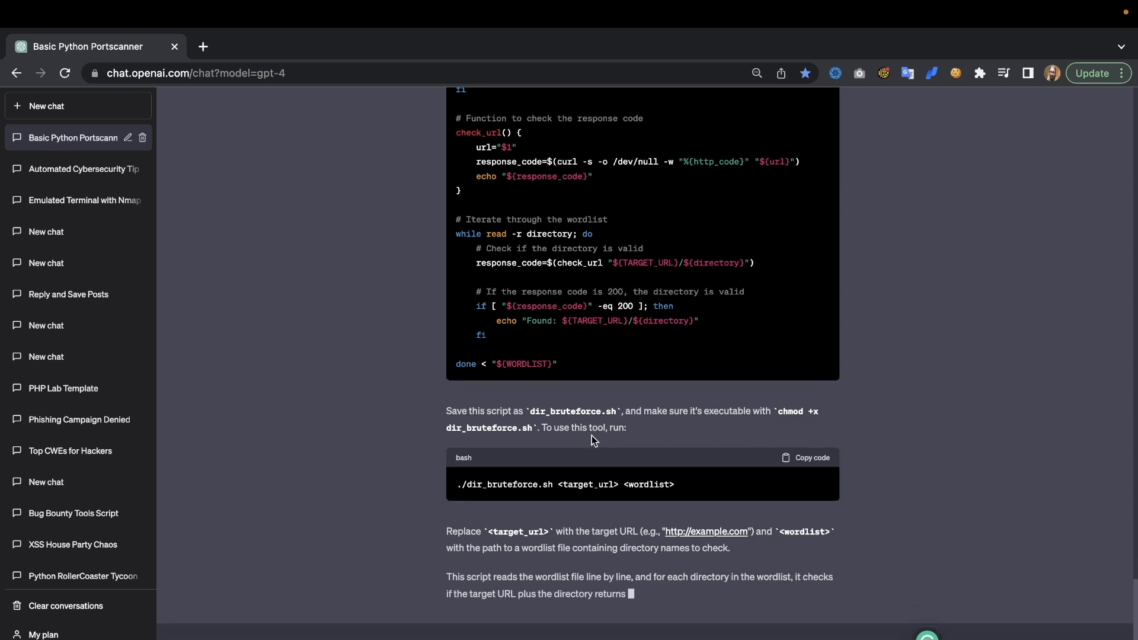
pyautogui.scroll(3)
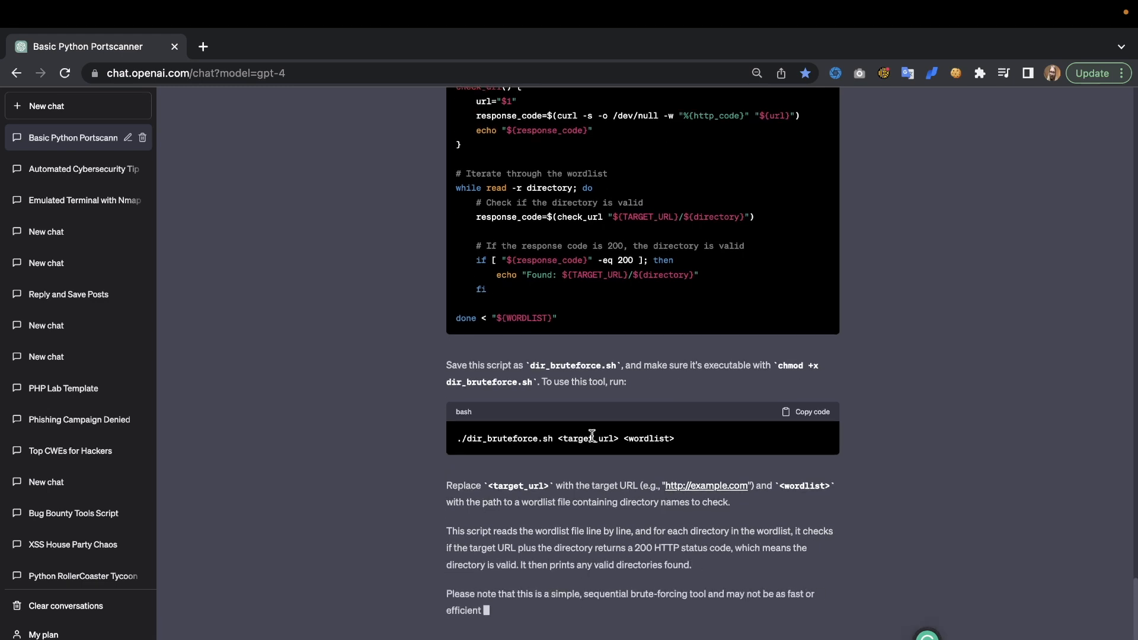
pyautogui.scroll(-3)
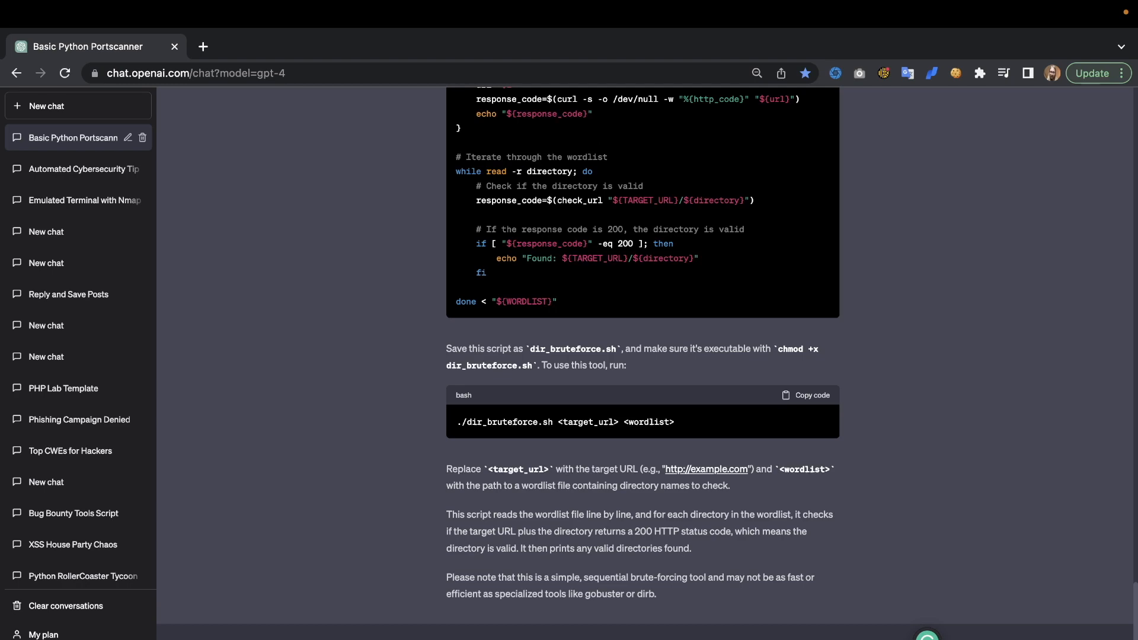
pyautogui.scroll(-3)
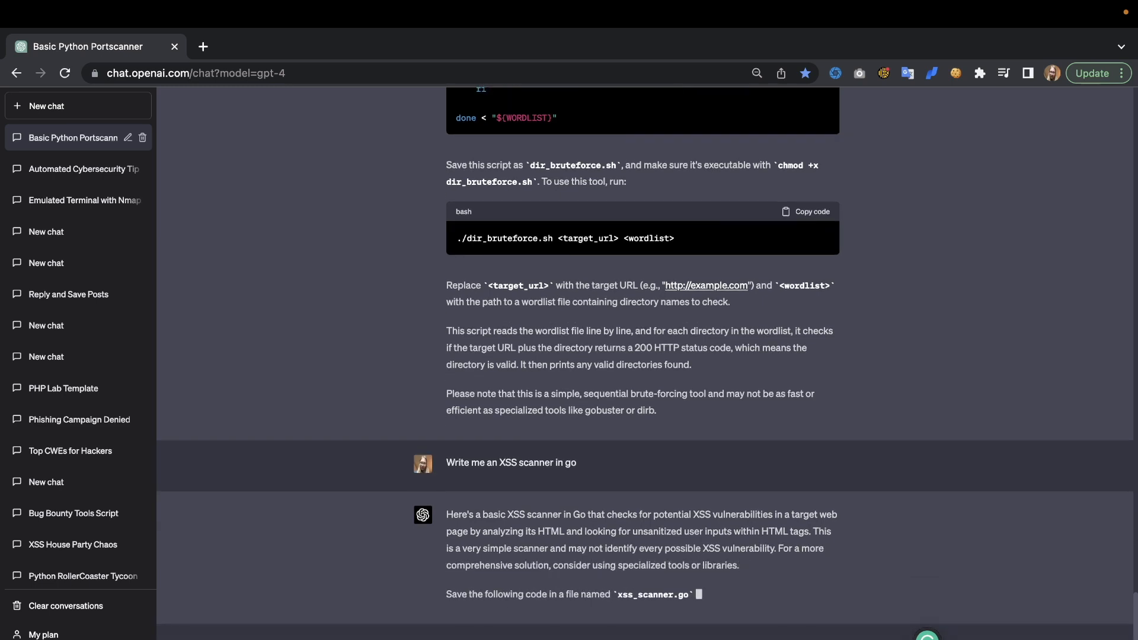
# Scroll down through the Go XSS scanner code and its run instructions.
pyautogui.scroll(-3)
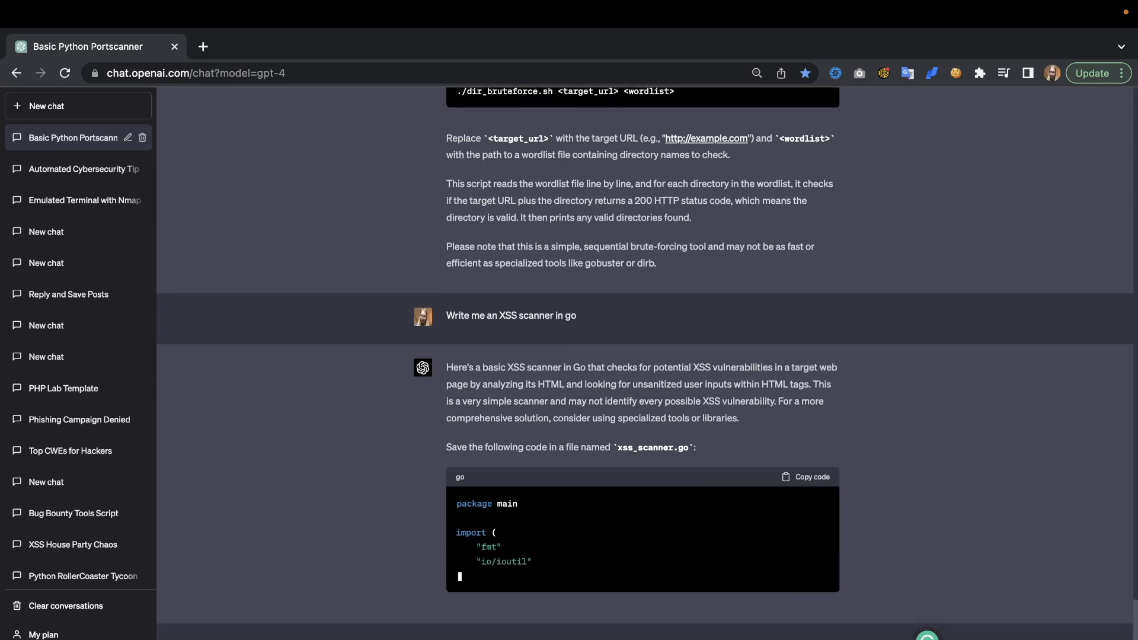
pyautogui.scroll(-3)
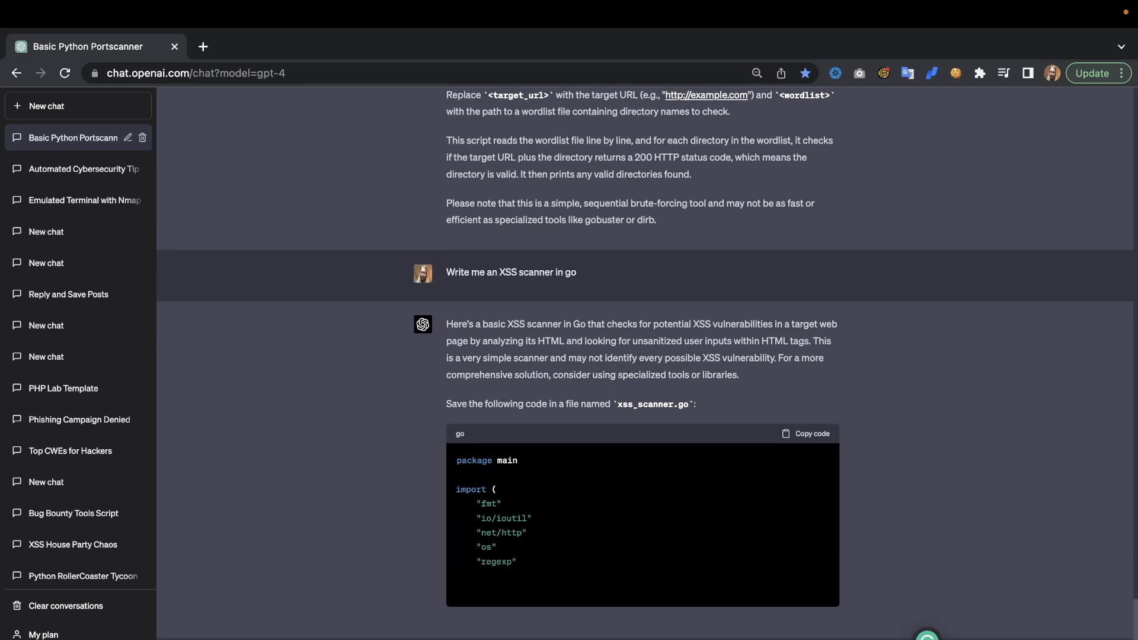
pyautogui.scroll(-3)
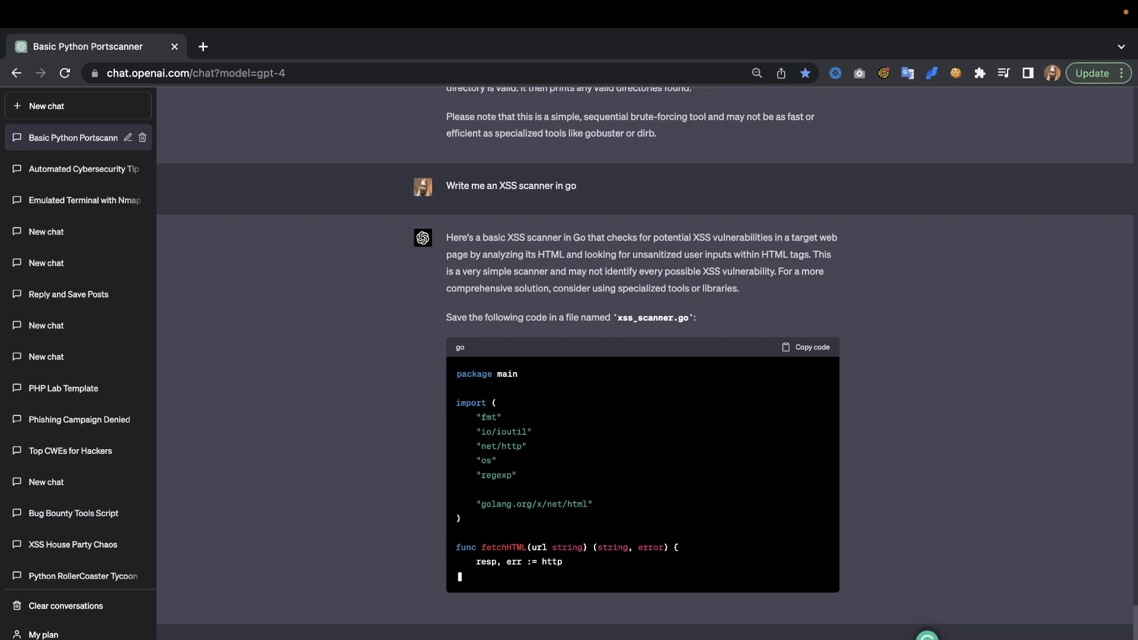
pyautogui.scroll(-3)
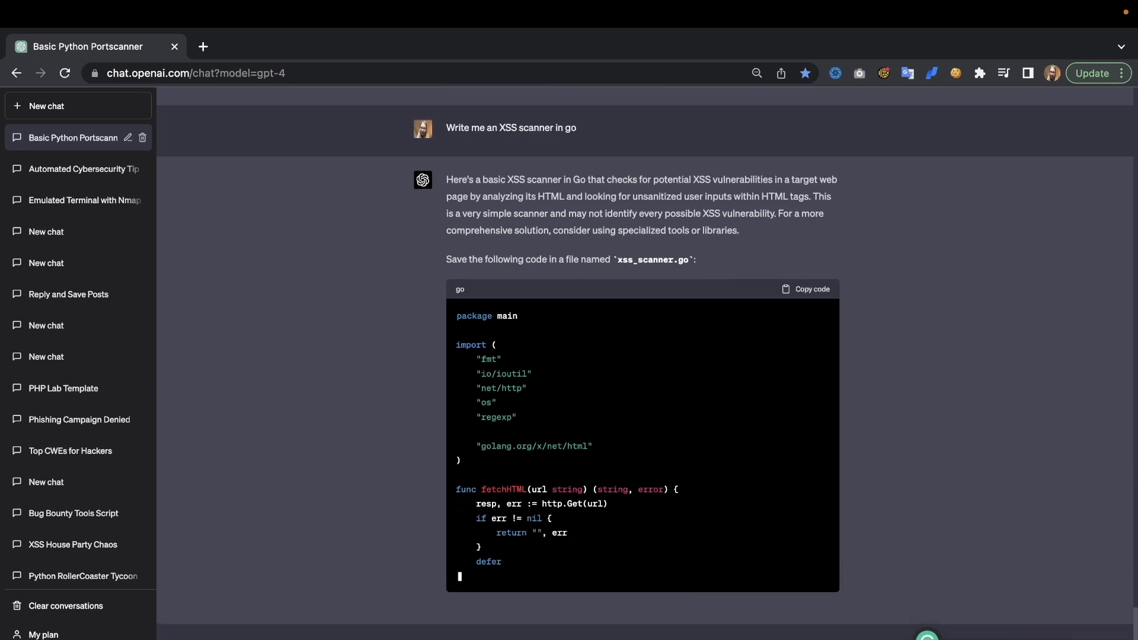
pyautogui.scroll(-3)
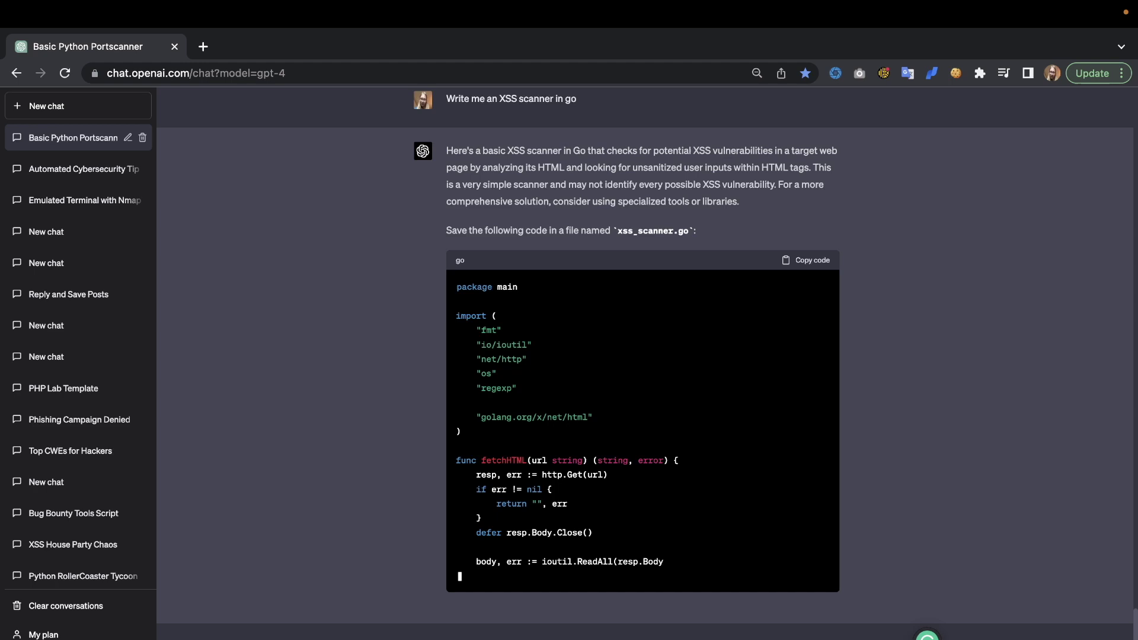
pyautogui.scroll(-3)
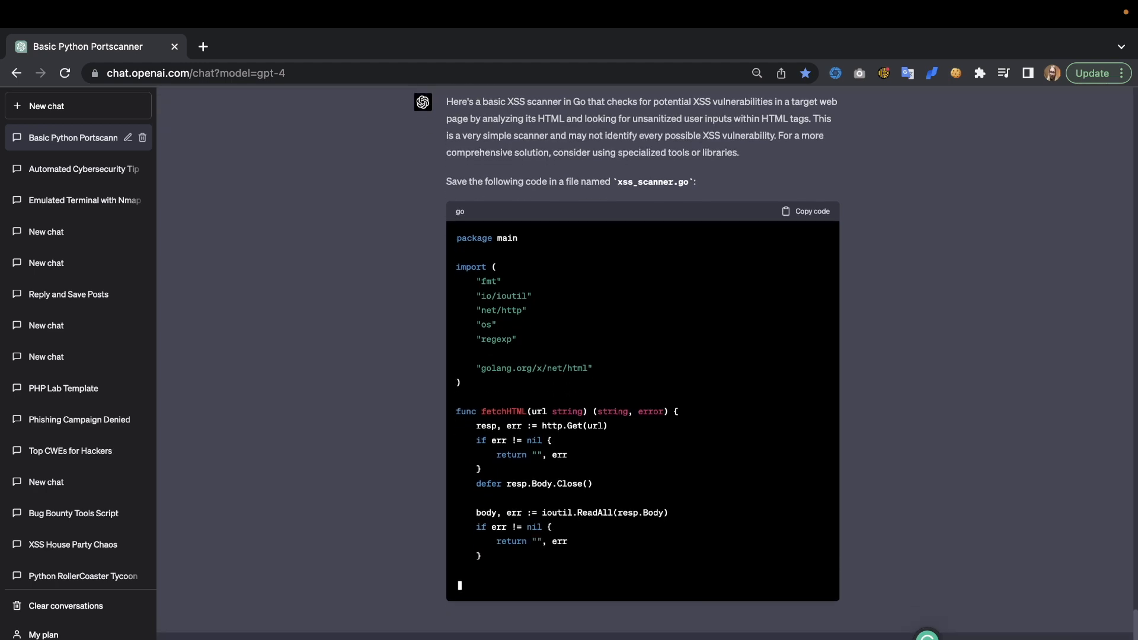
pyautogui.scroll(-3)
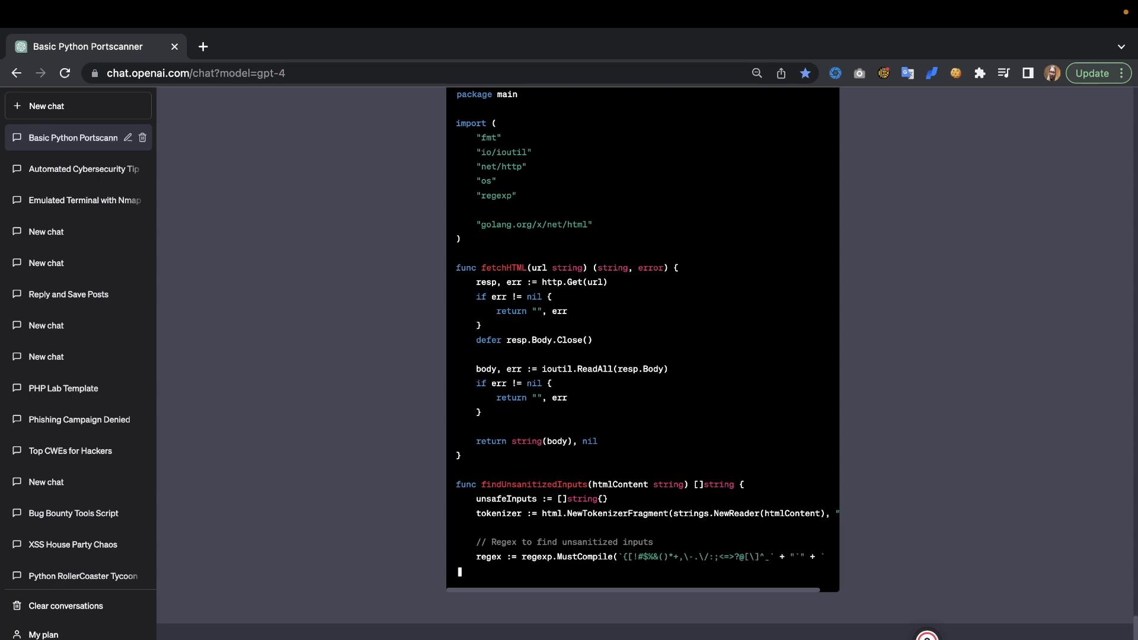
pyautogui.scroll(-3)
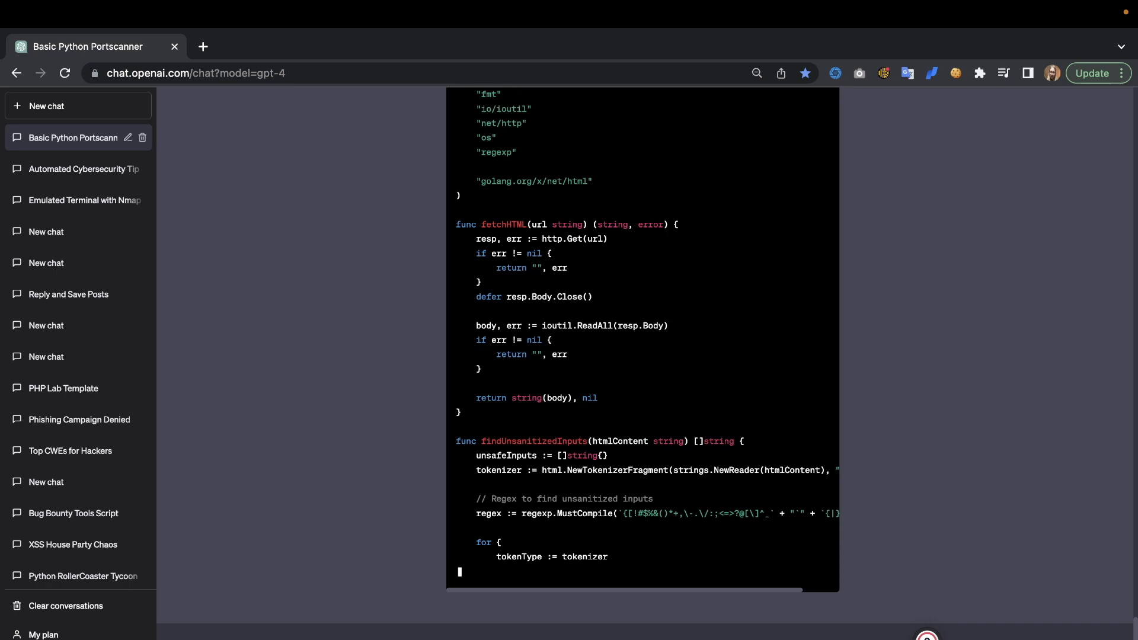
pyautogui.scroll(-3)
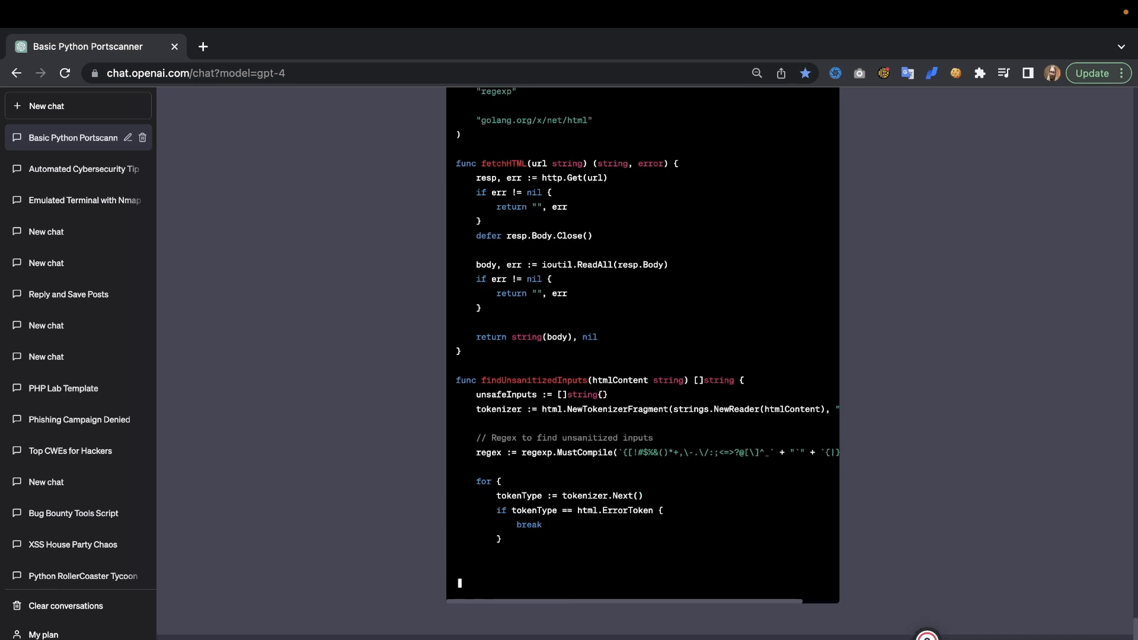
pyautogui.scroll(-3)
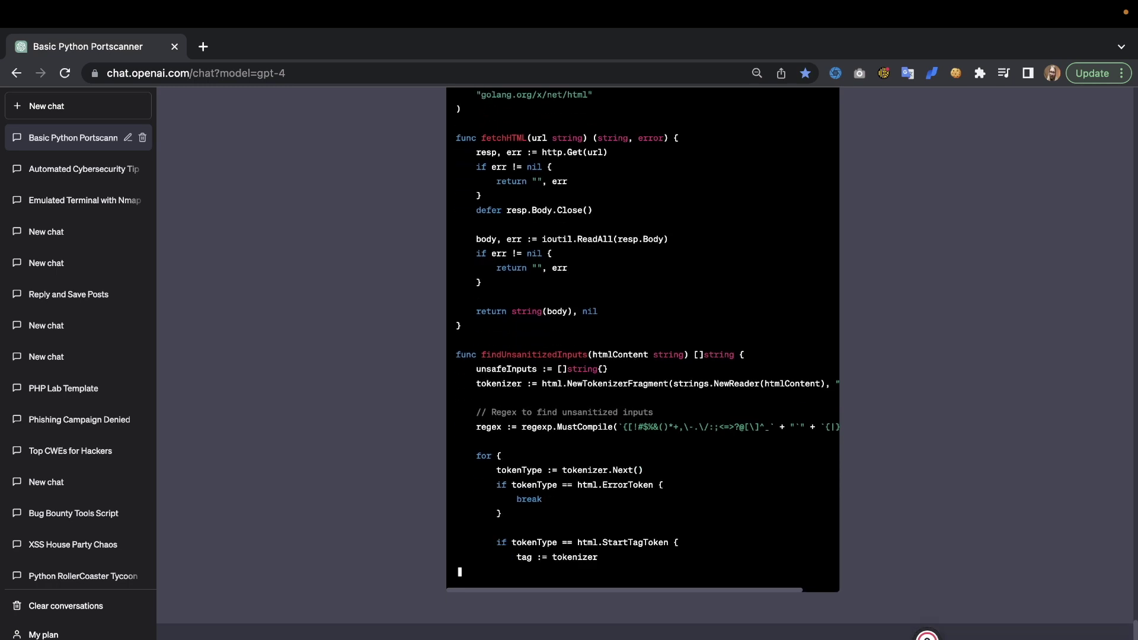
pyautogui.scroll(-3)
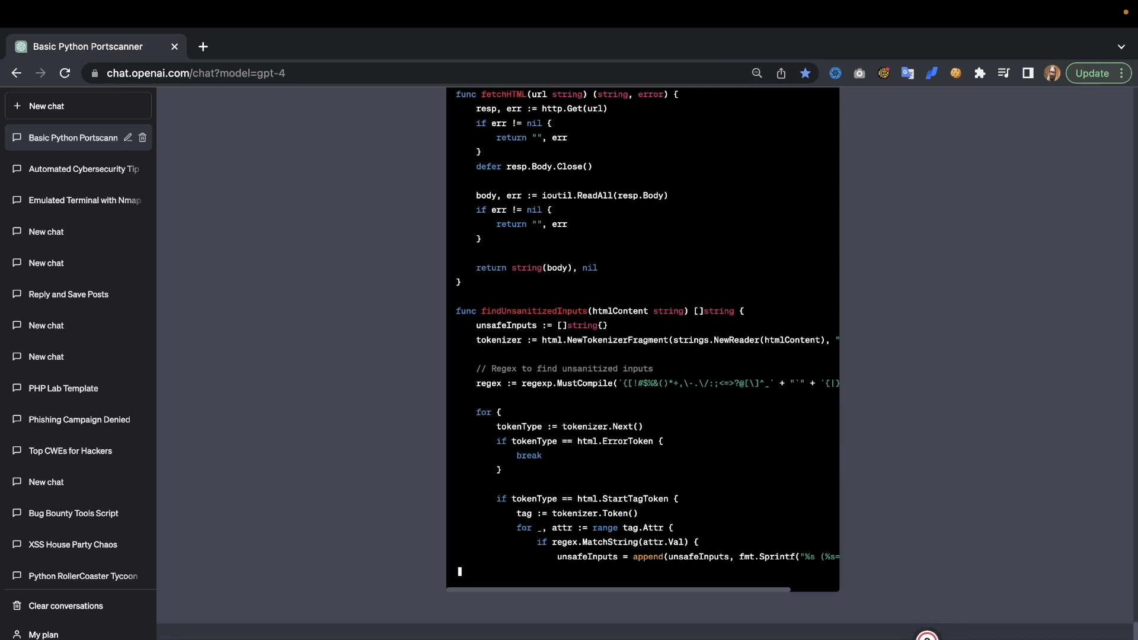
pyautogui.scroll(-3)
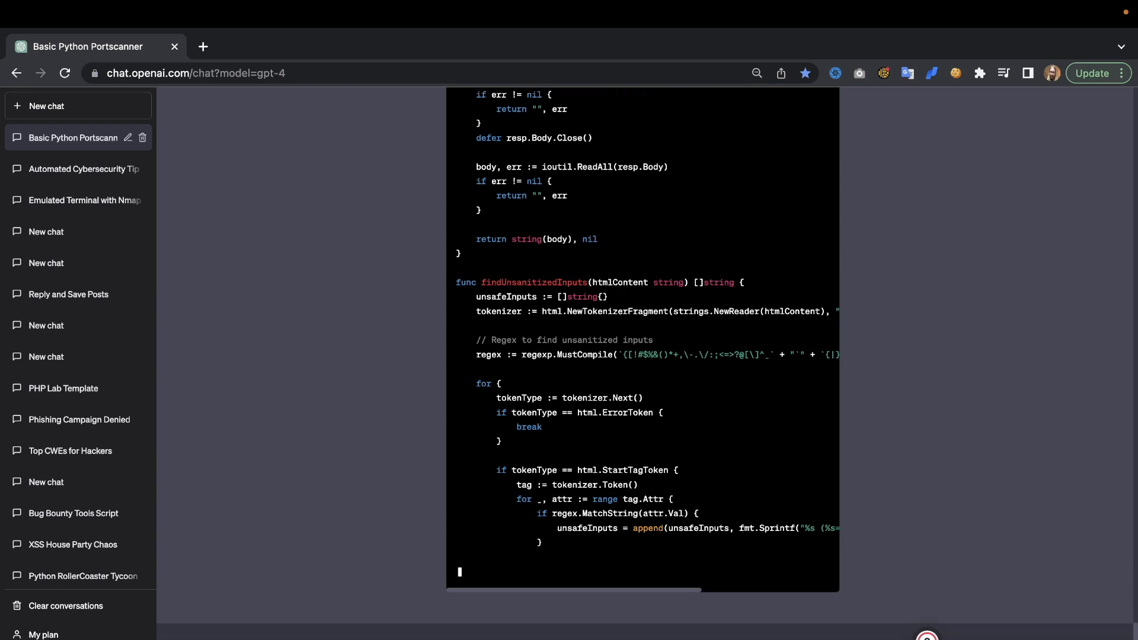
pyautogui.scroll(-3)
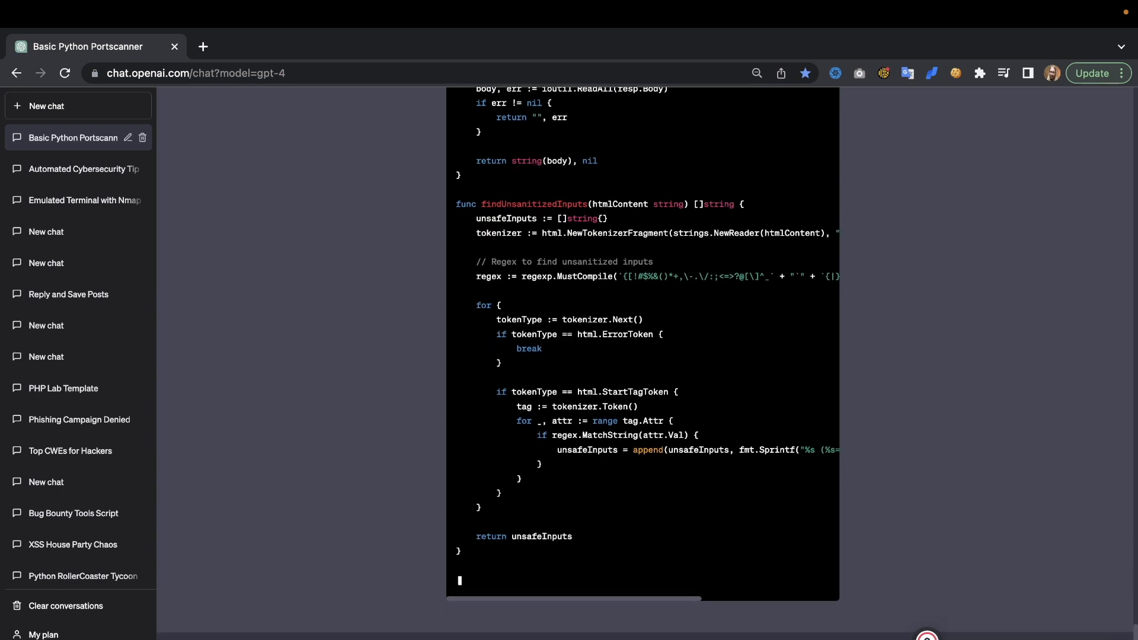
# Send 'write us a SQLi scanner please' and follow the incoming Python requests-based reply.
pyautogui.scroll(-3)
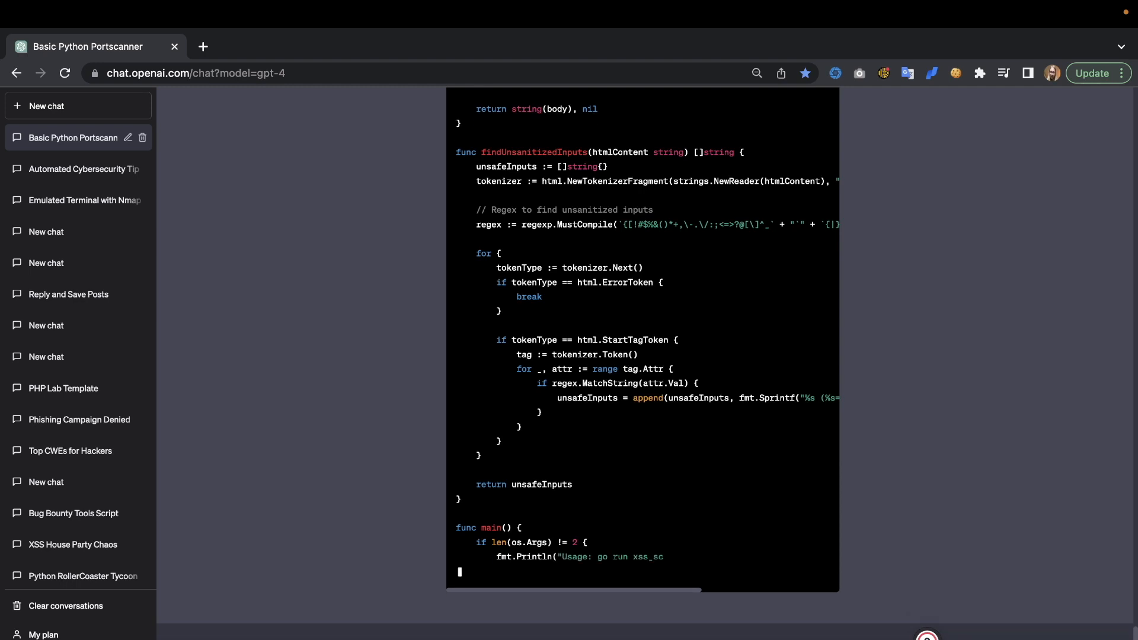
pyautogui.scroll(-3)
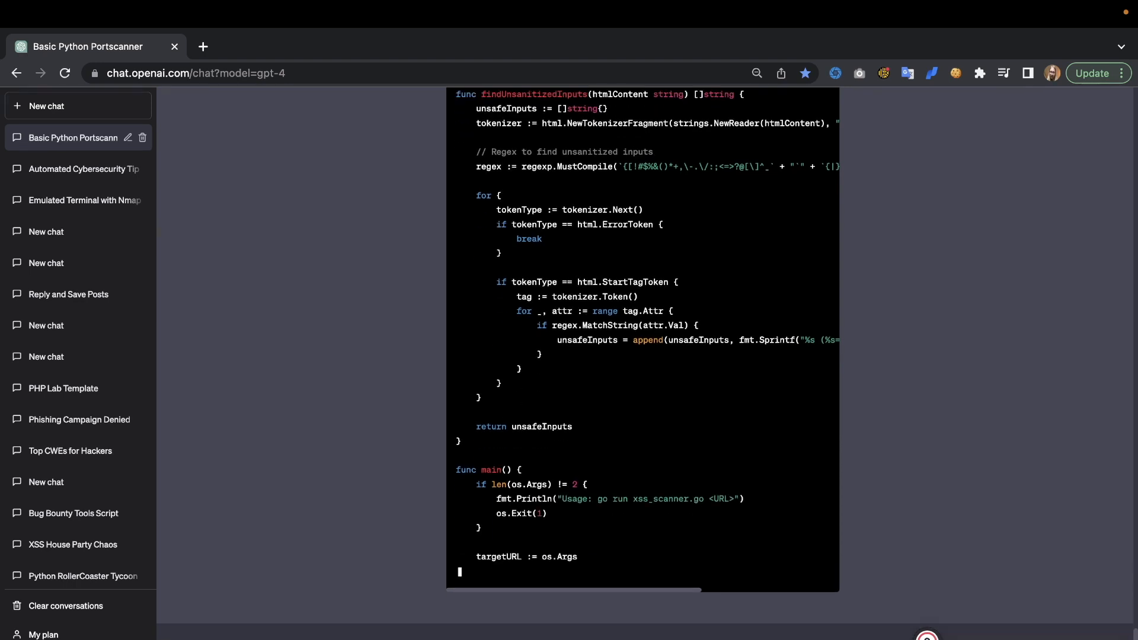
pyautogui.scroll(-3)
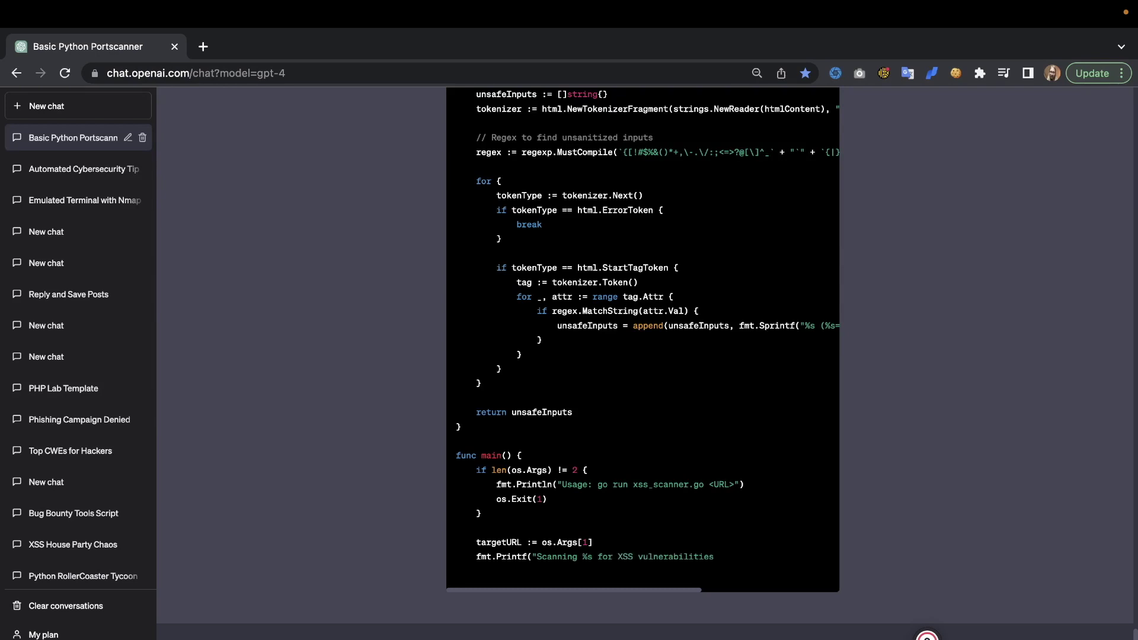
pyautogui.scroll(-3)
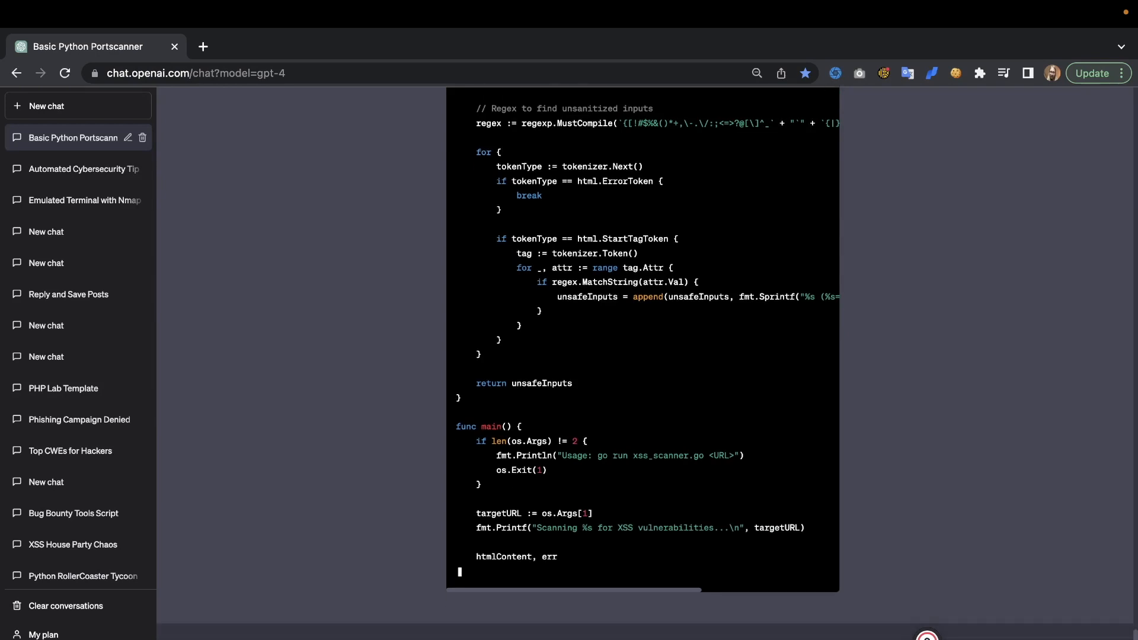
pyautogui.scroll(-3)
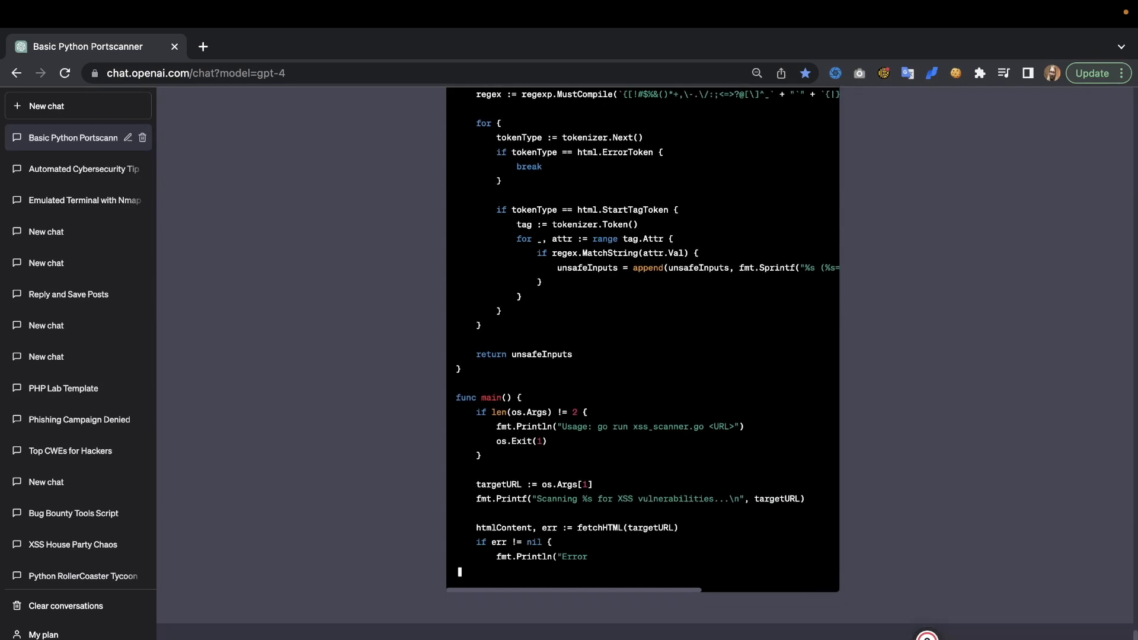
pyautogui.scroll(-3)
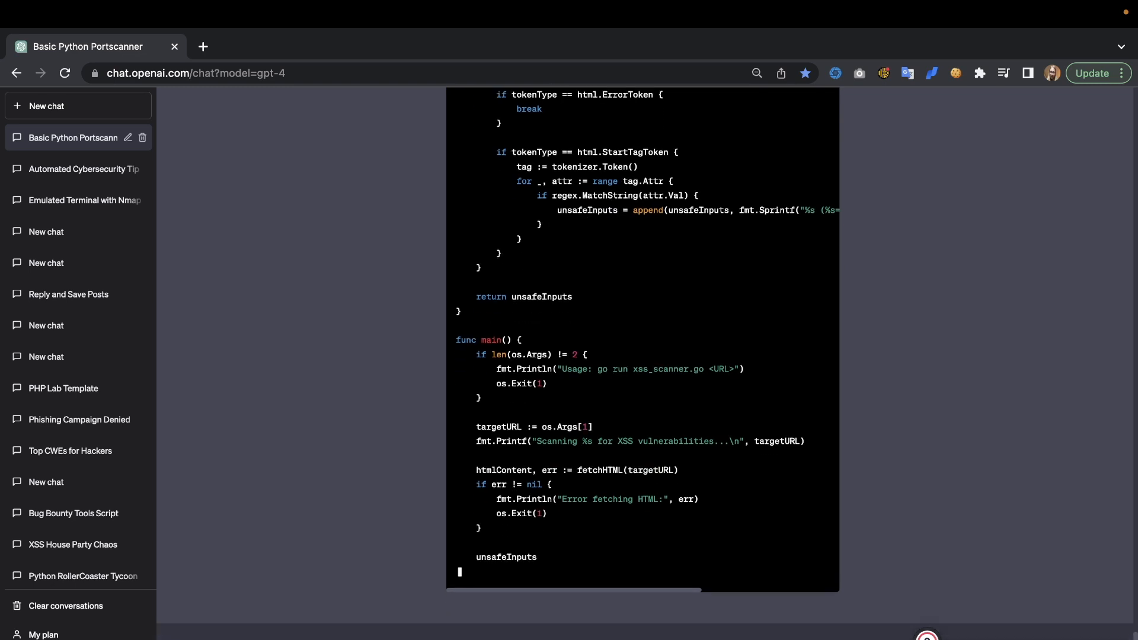
pyautogui.scroll(-3)
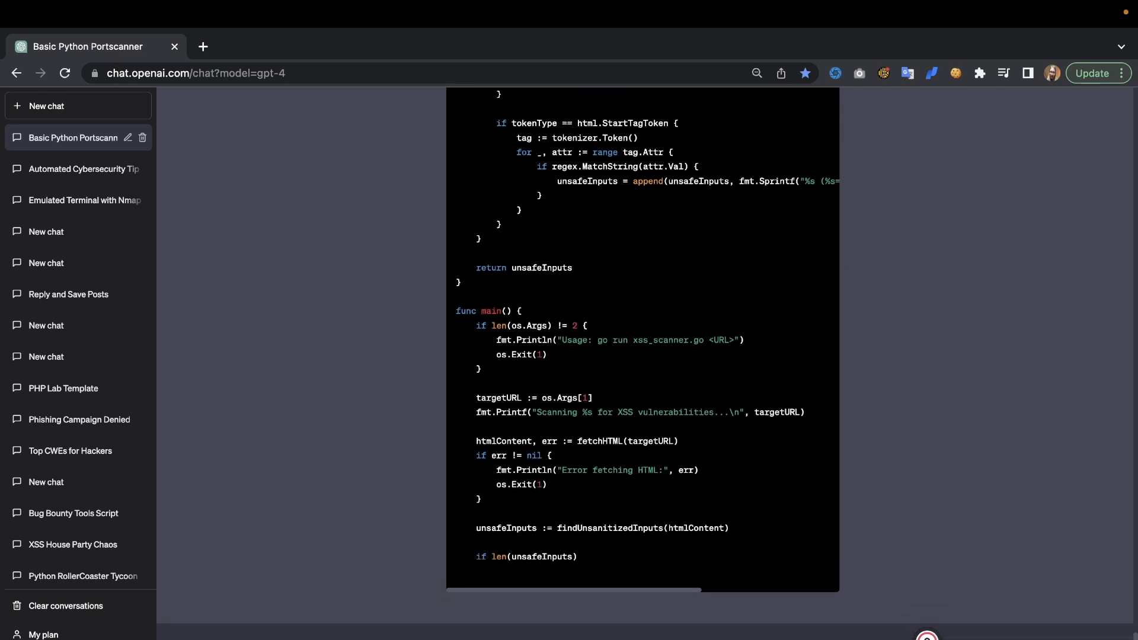
pyautogui.scroll(-3)
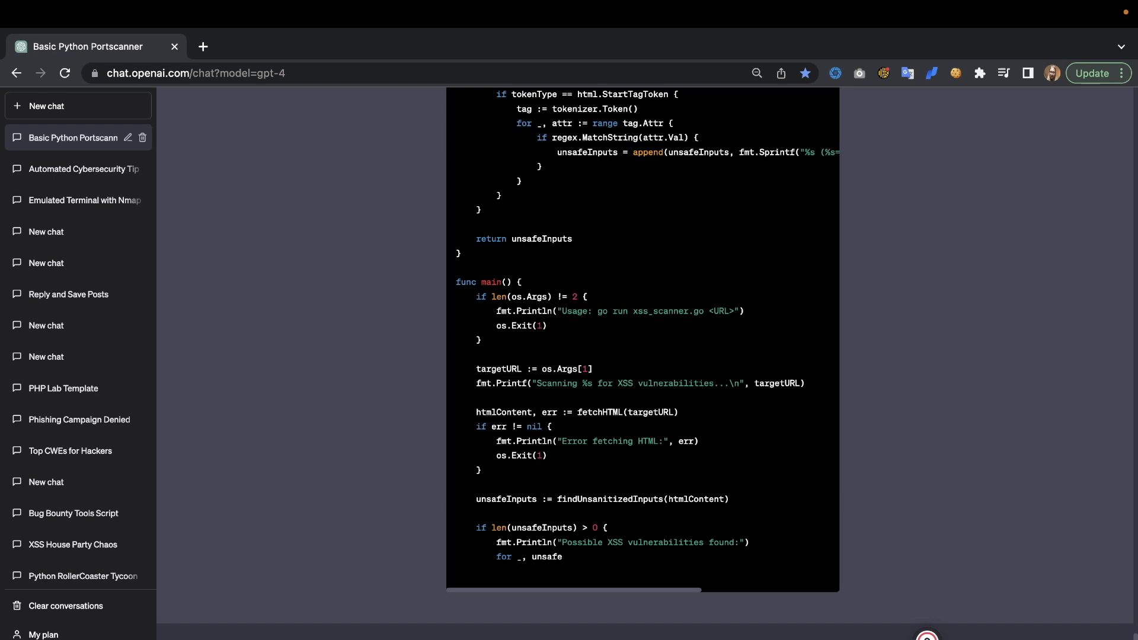
pyautogui.scroll(-3)
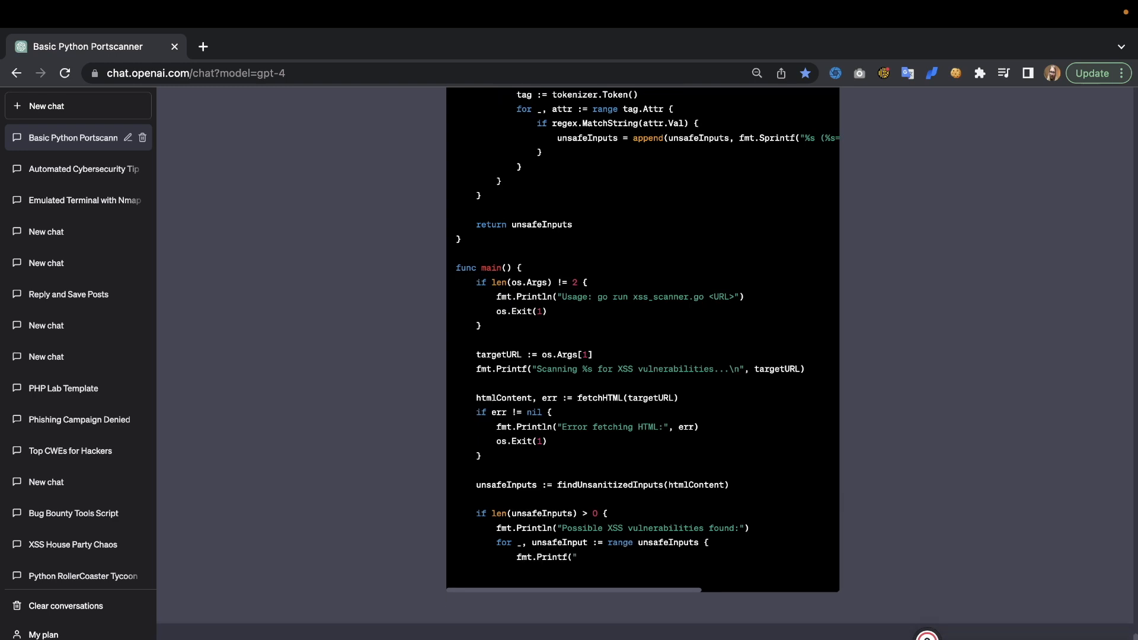
pyautogui.scroll(-3)
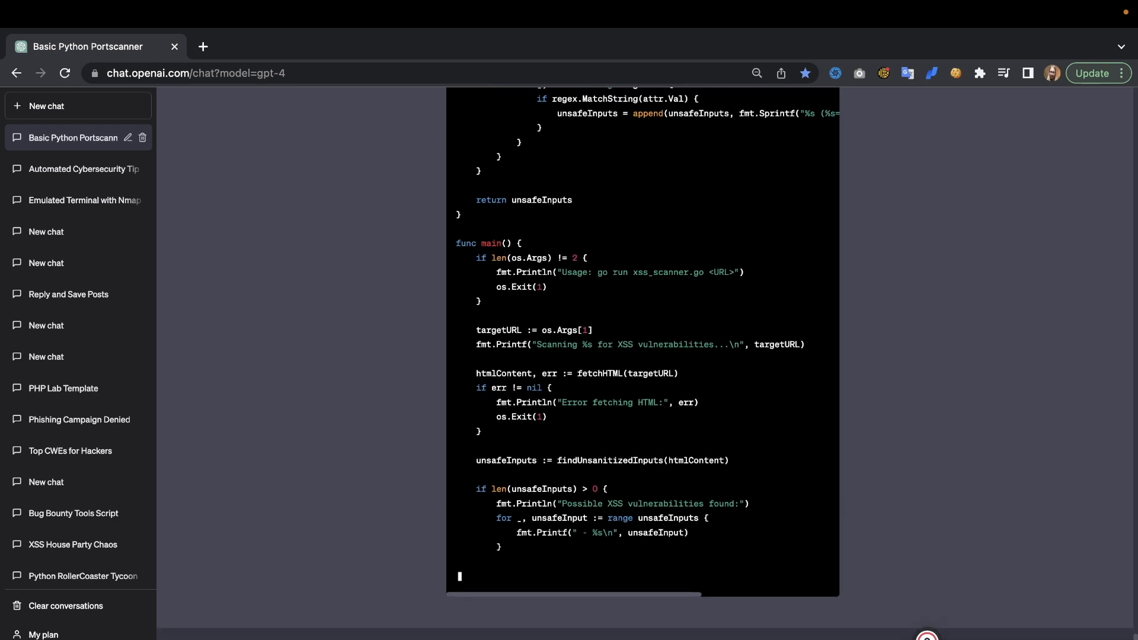
pyautogui.scroll(-3)
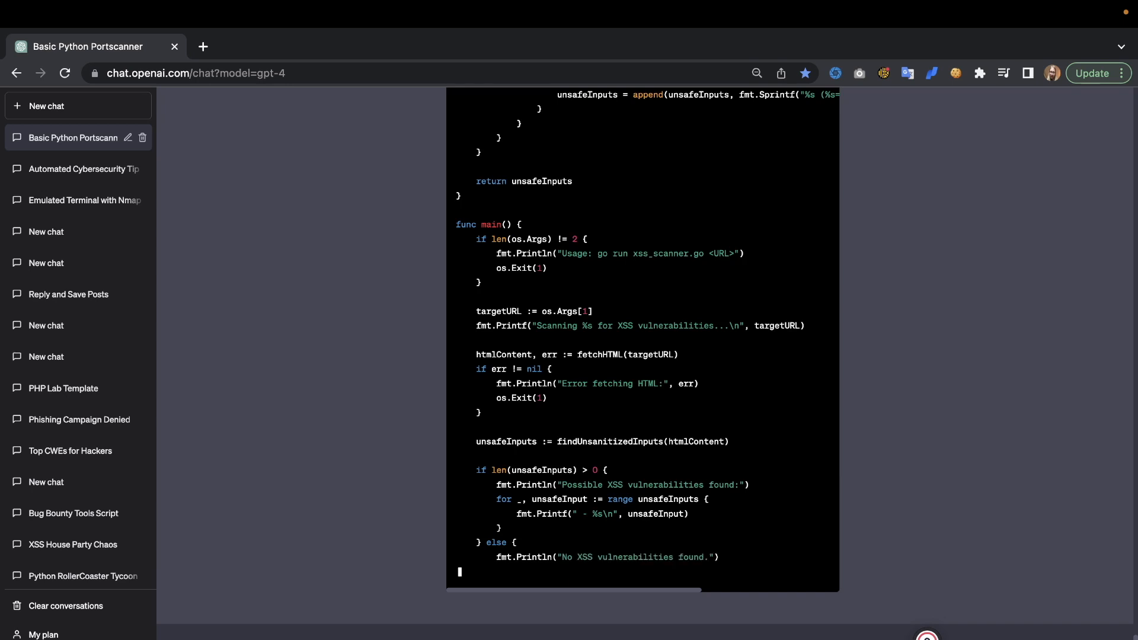
pyautogui.scroll(-3)
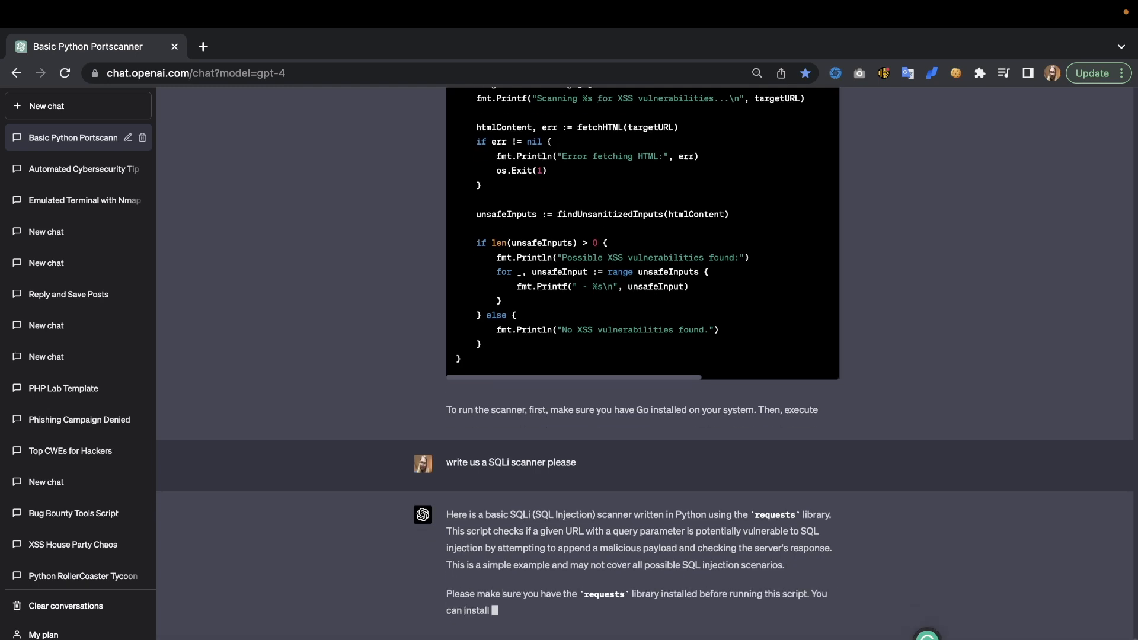
# Scroll through sqli_scanner.py, the pip install command and the run notes.
pyautogui.scroll(-3)
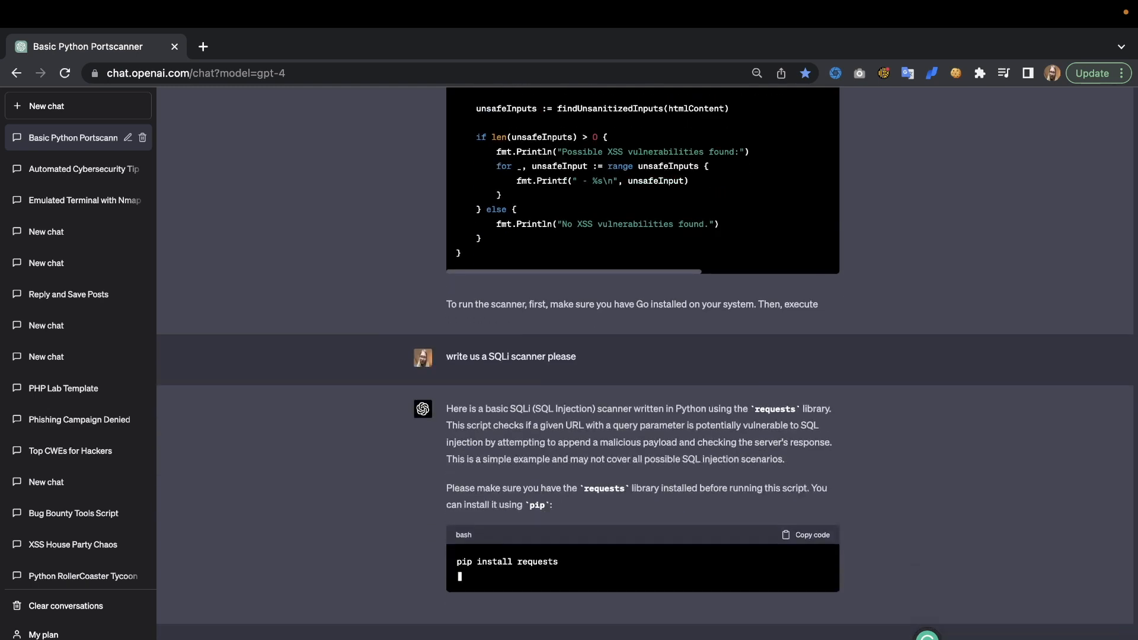
pyautogui.scroll(3)
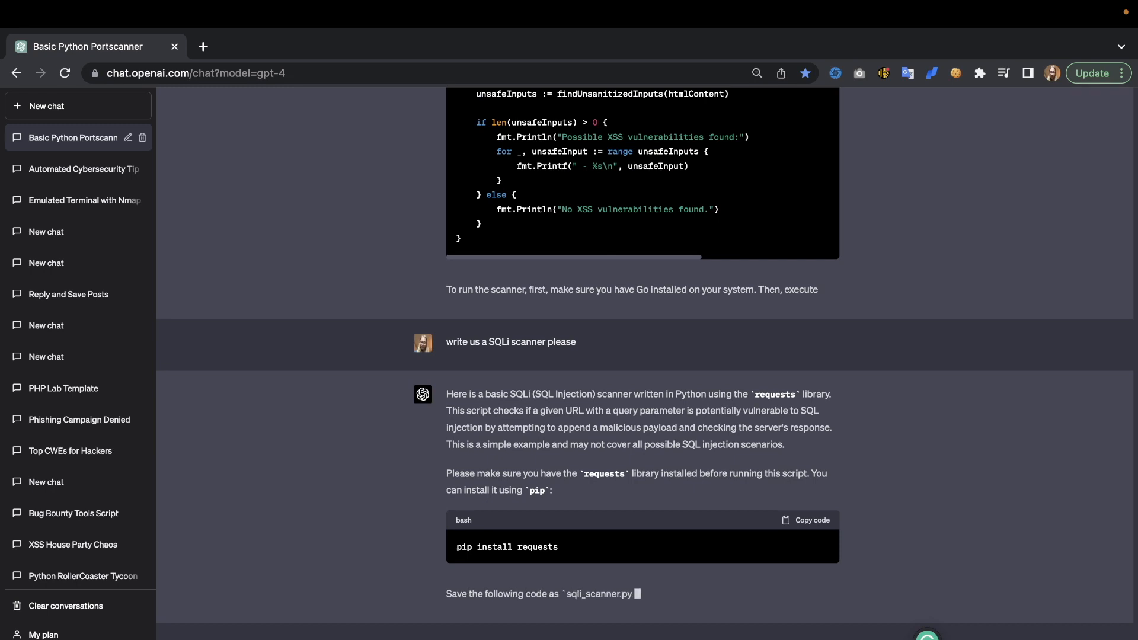
pyautogui.scroll(-3)
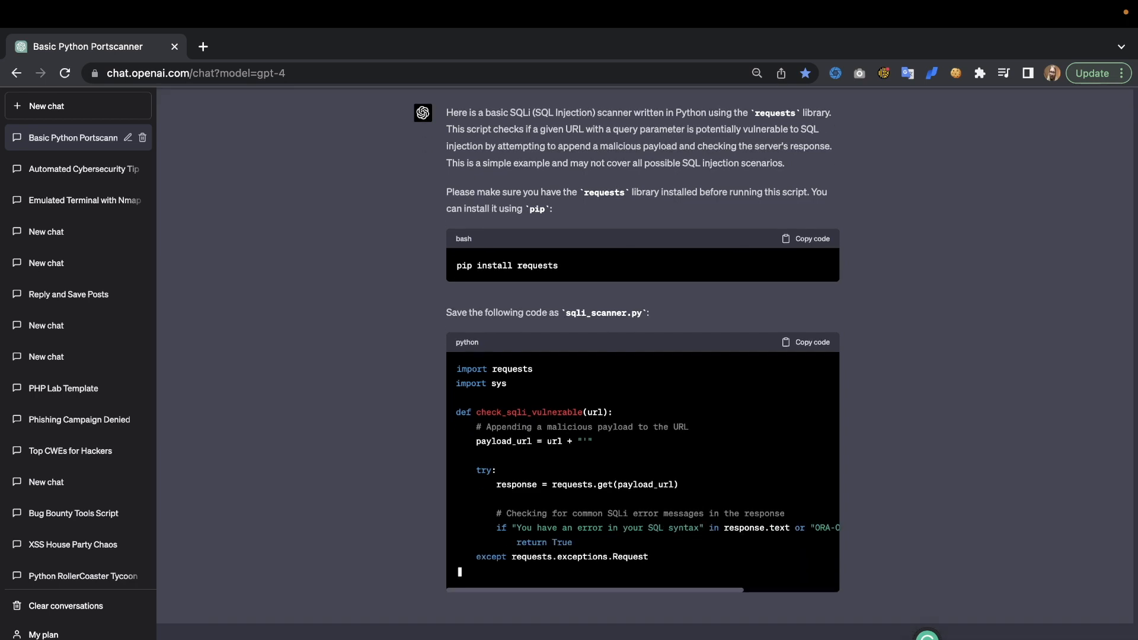
pyautogui.scroll(3)
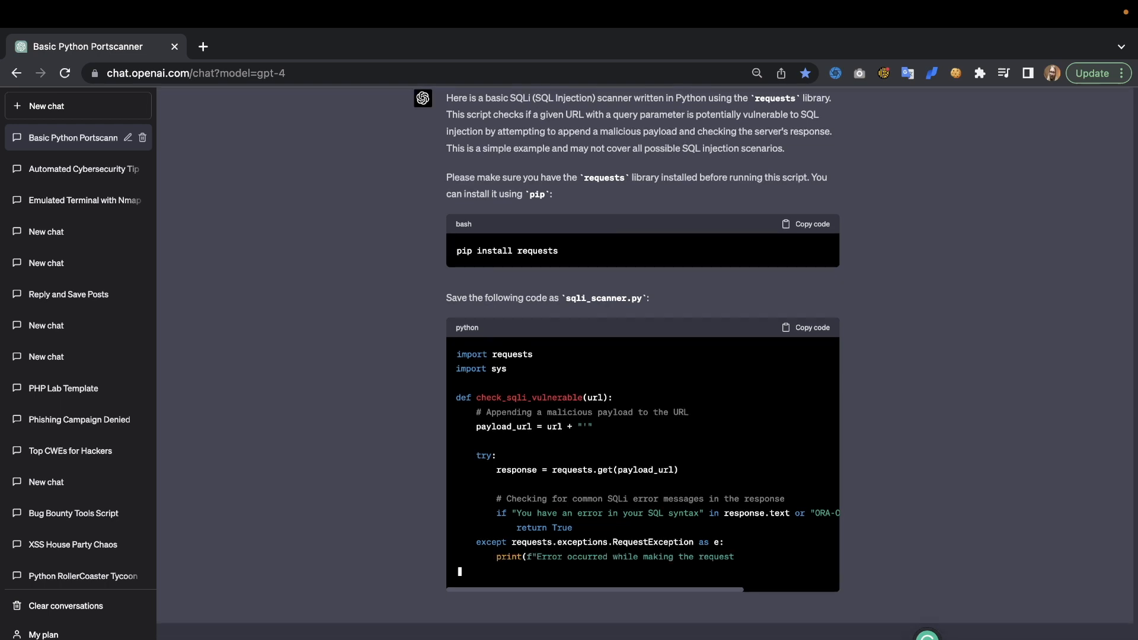
pyautogui.scroll(-3)
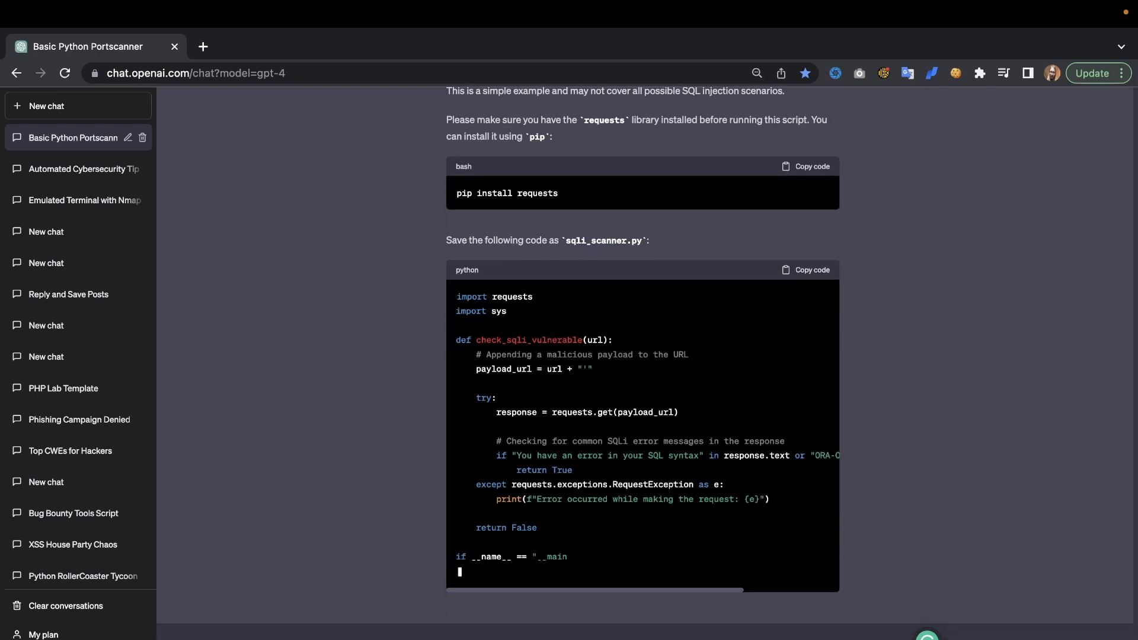
pyautogui.scroll(-3)
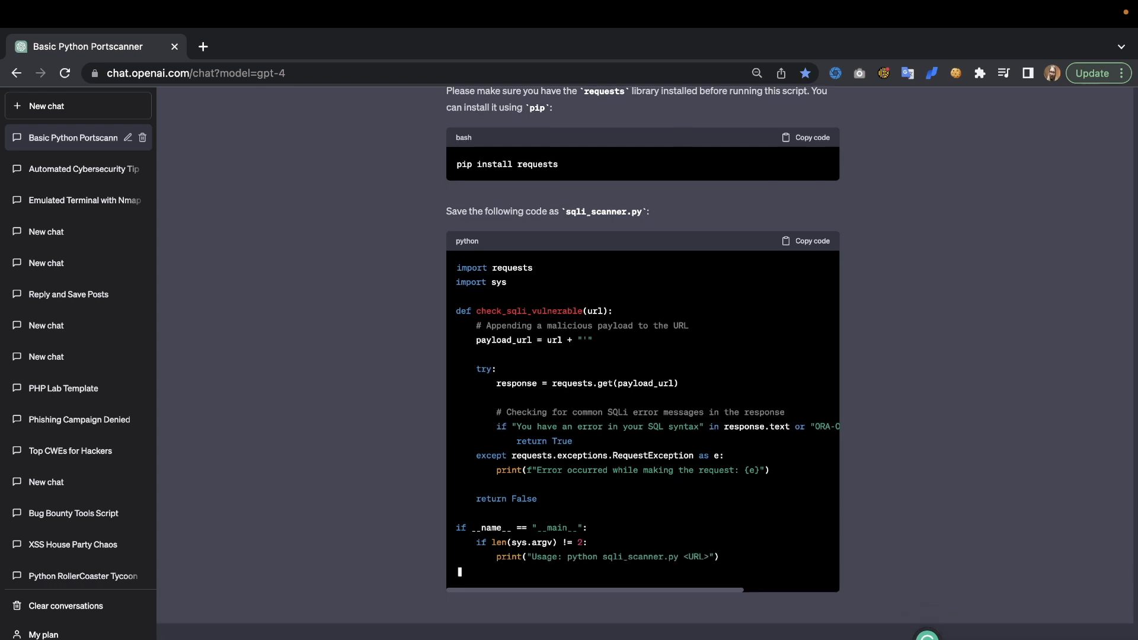
pyautogui.scroll(-3)
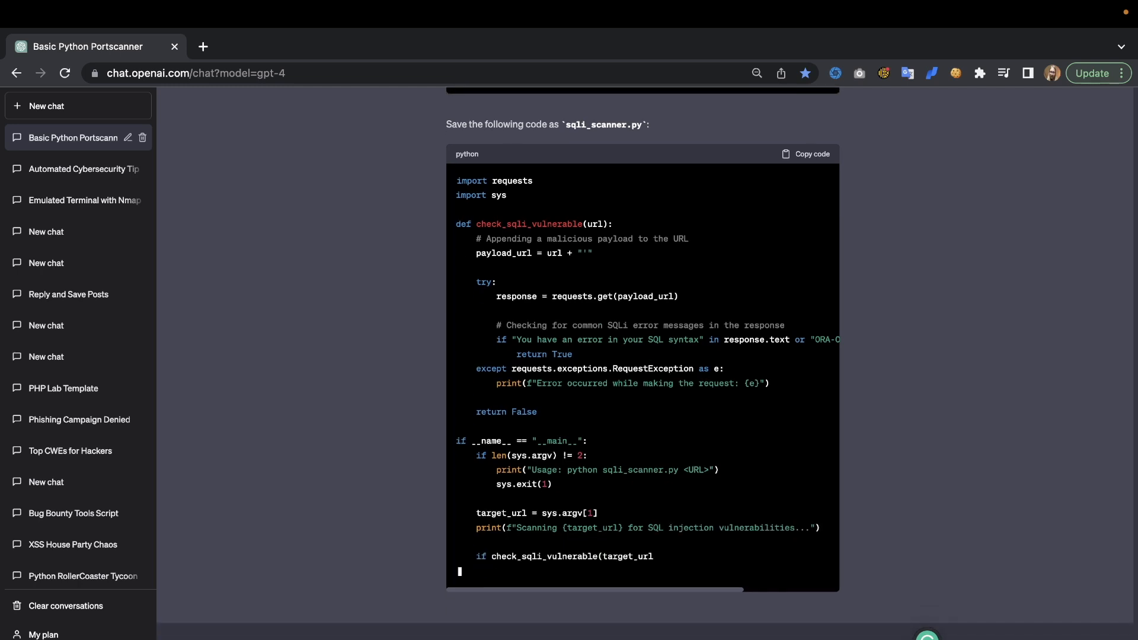
pyautogui.scroll(-3)
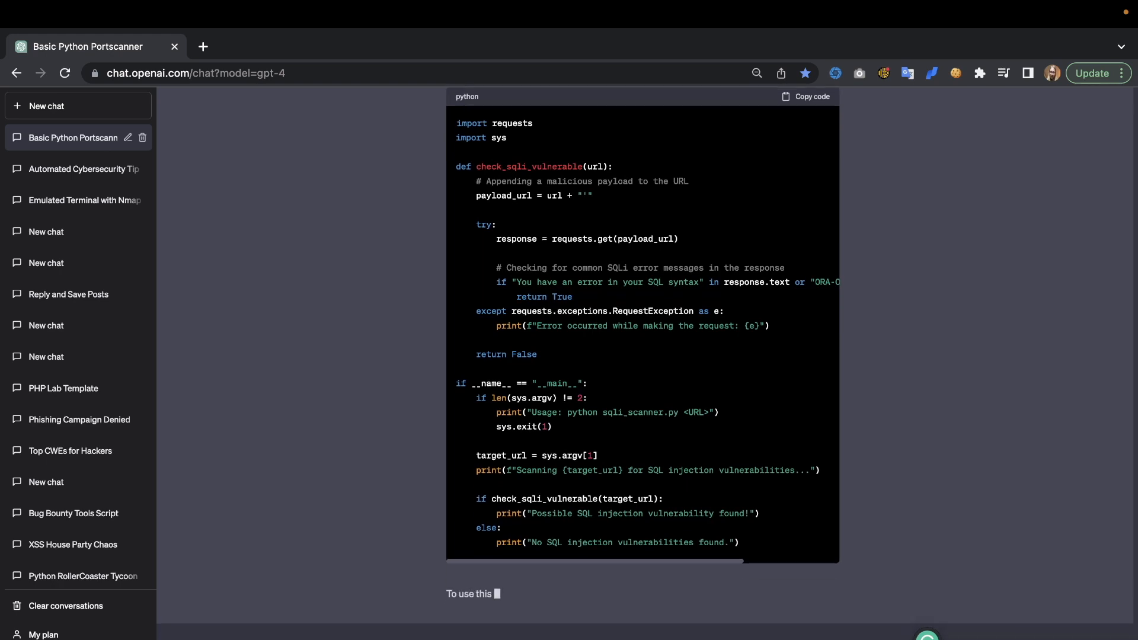
pyautogui.scroll(-3)
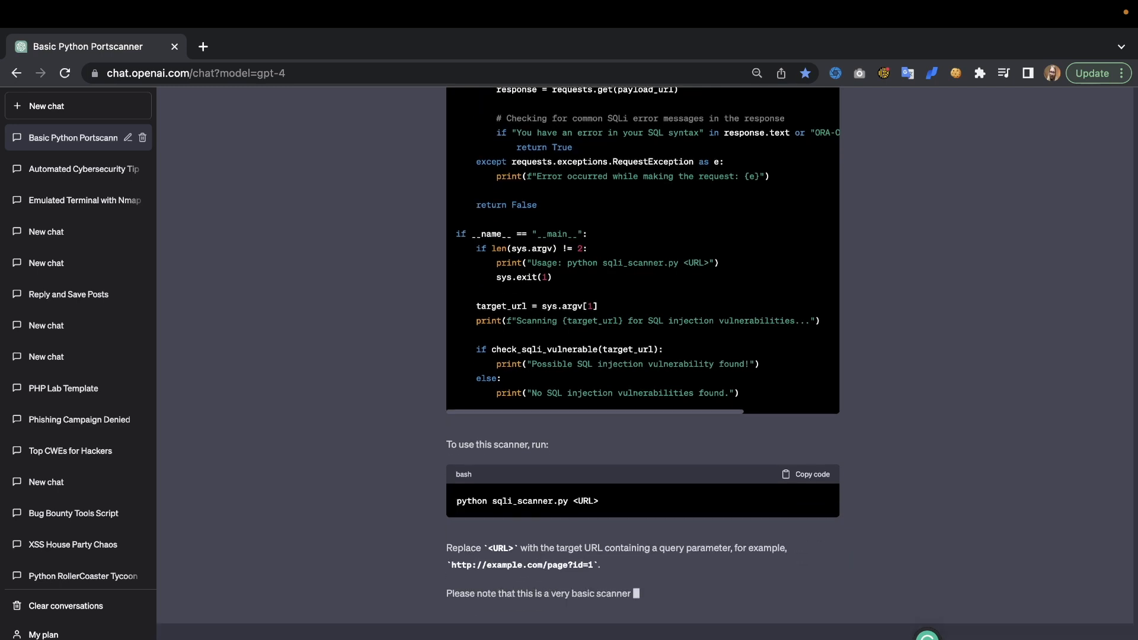
pyautogui.scroll(-3)
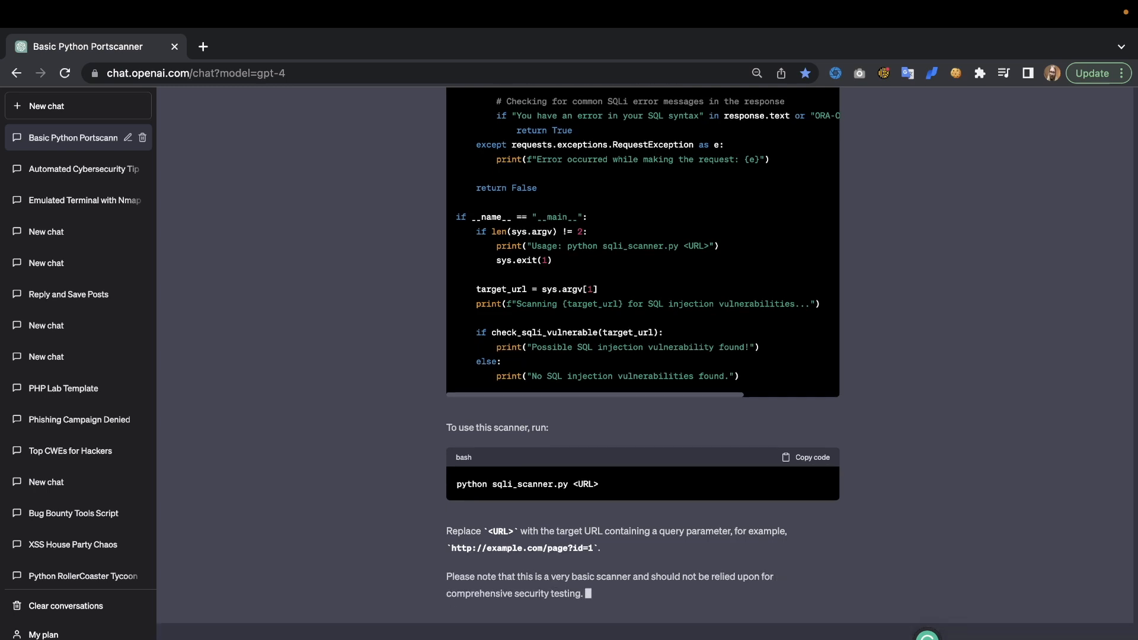